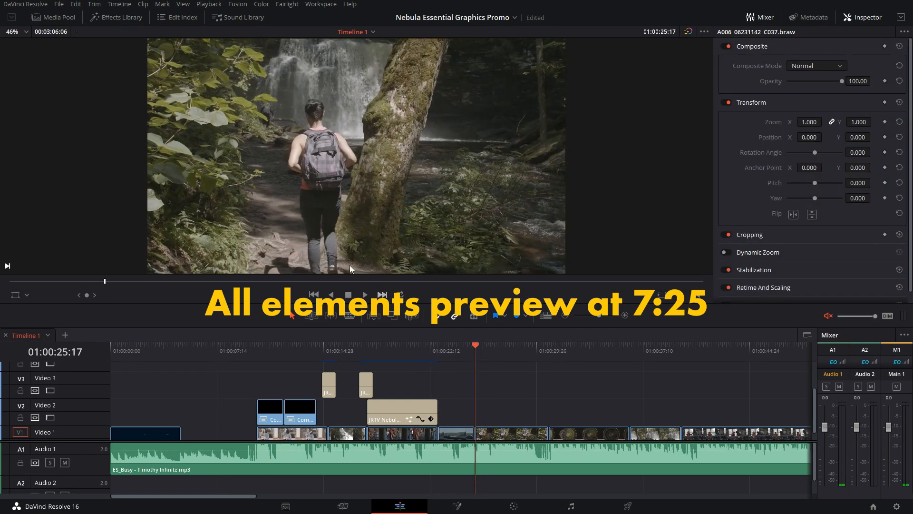
# Search effects for 'neb', place Nebula Transition 05 on Video 2, and preview it
pyautogui.click(114, 17)
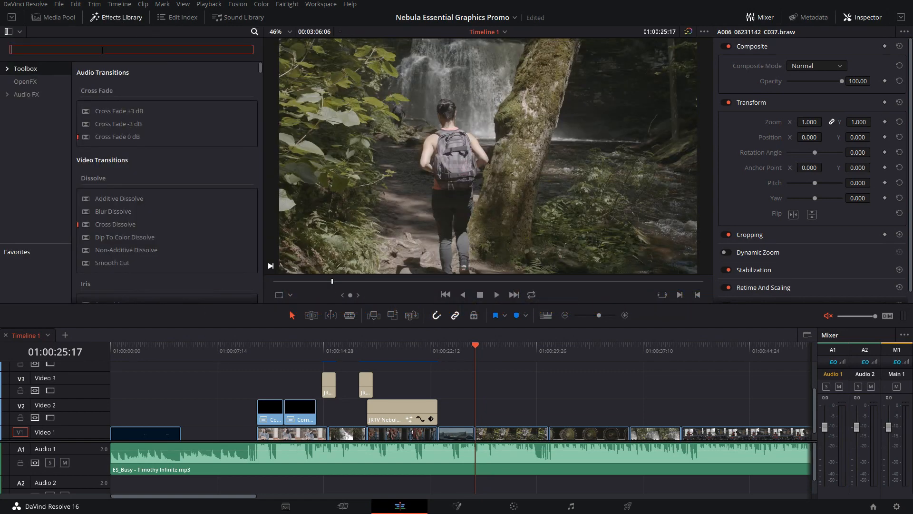
pyautogui.write('neb')
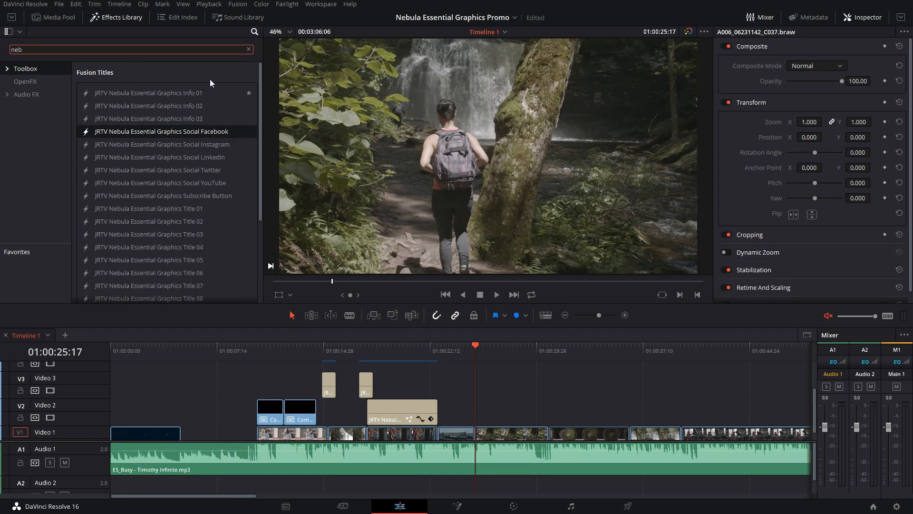
pyautogui.scroll(-3)
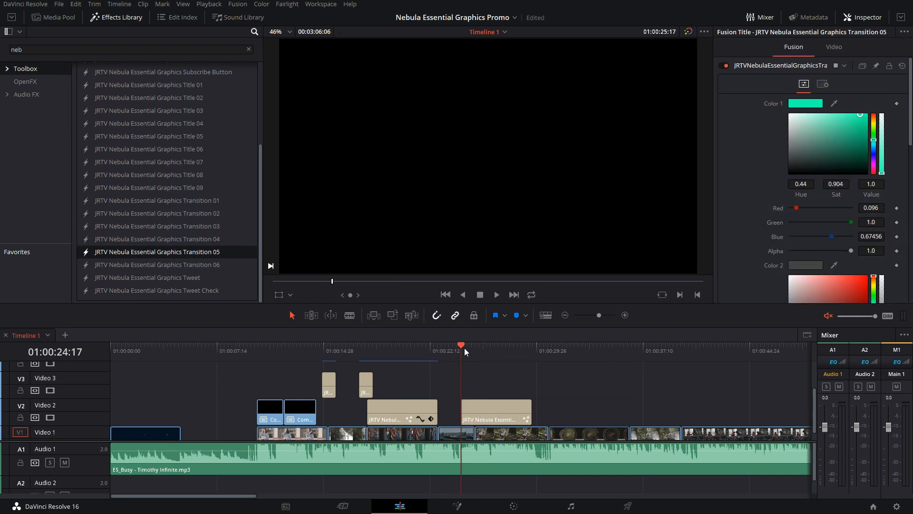
pyautogui.click(502, 344)
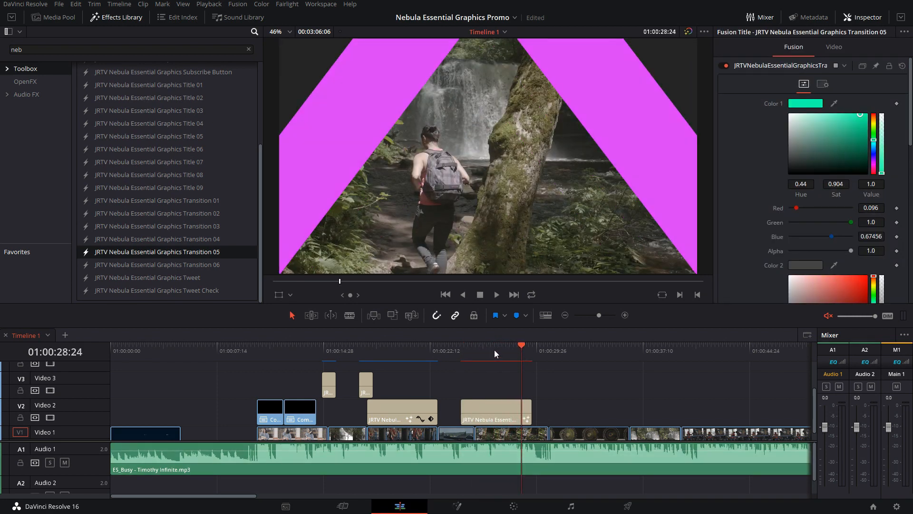
pyautogui.click(461, 345)
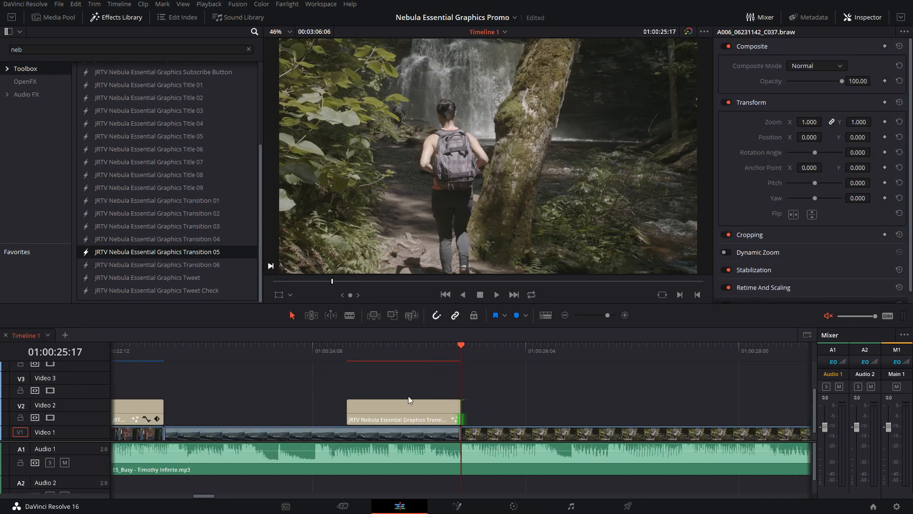
# Trim Transition 05 shorter, position it over the Video 1 cut, and play it back
pyautogui.click(402, 412)
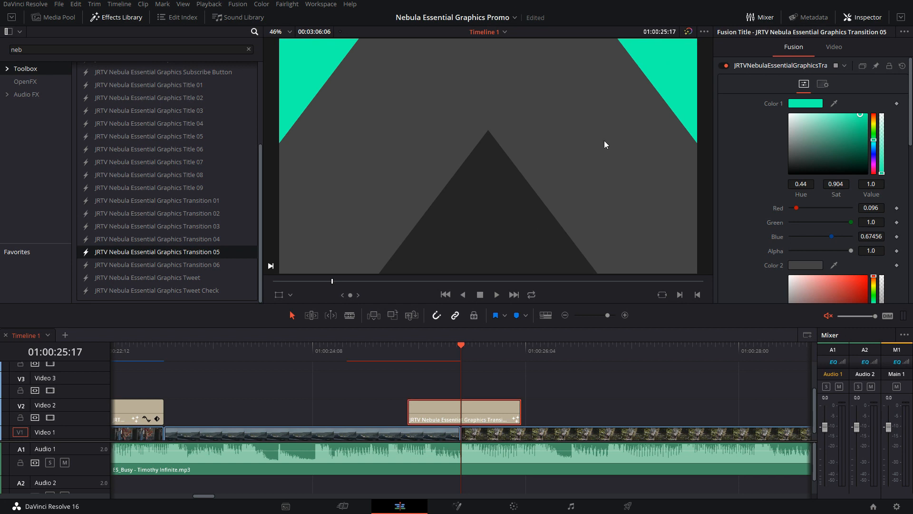
pyautogui.click(408, 345)
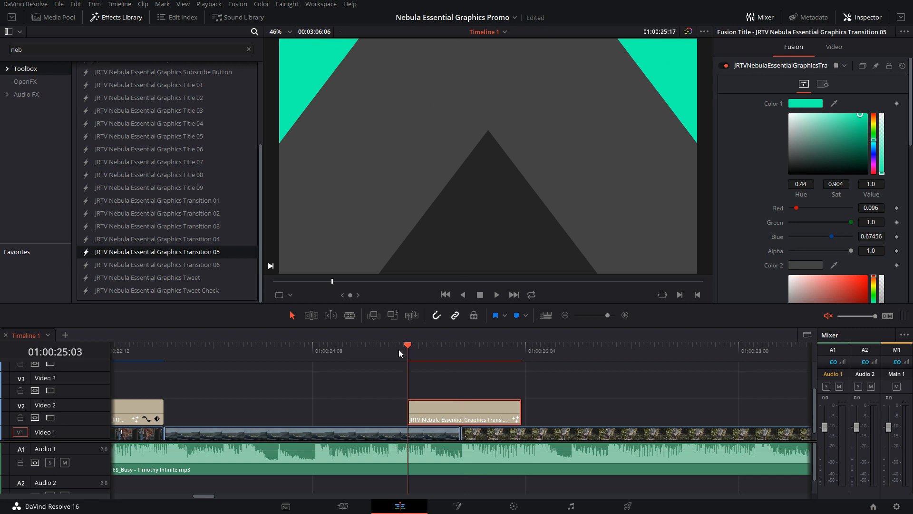
pyautogui.click(506, 345)
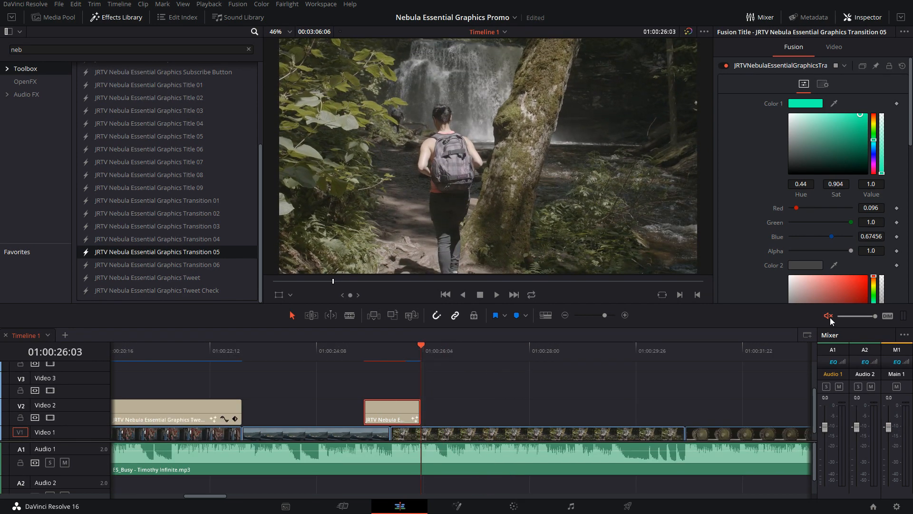
pyautogui.click(495, 293)
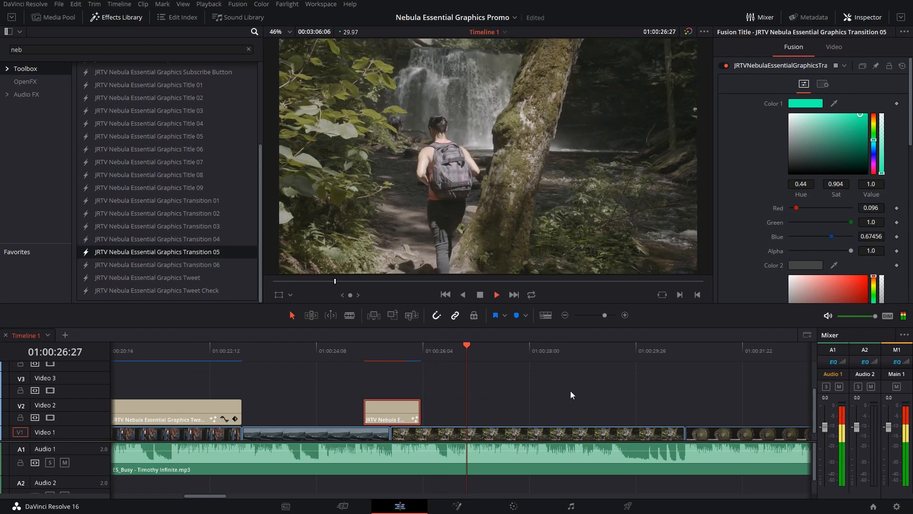
pyautogui.click(557, 344)
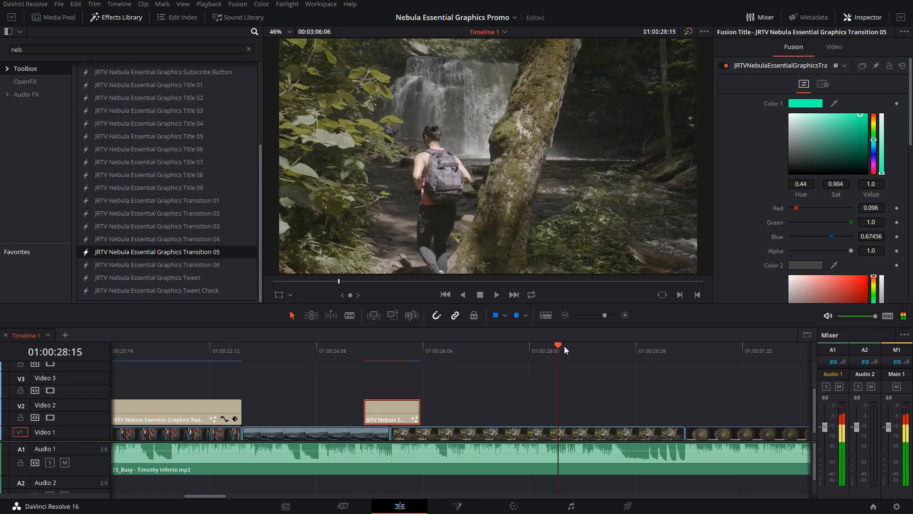
pyautogui.click(537, 344)
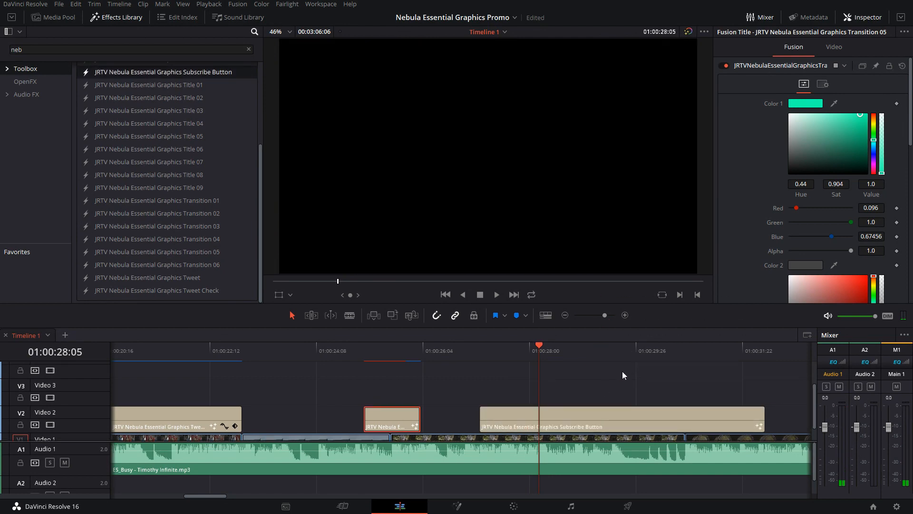
# Trim the Subscribe Button clip's end, move it up against the transition, and preview it
pyautogui.click(622, 422)
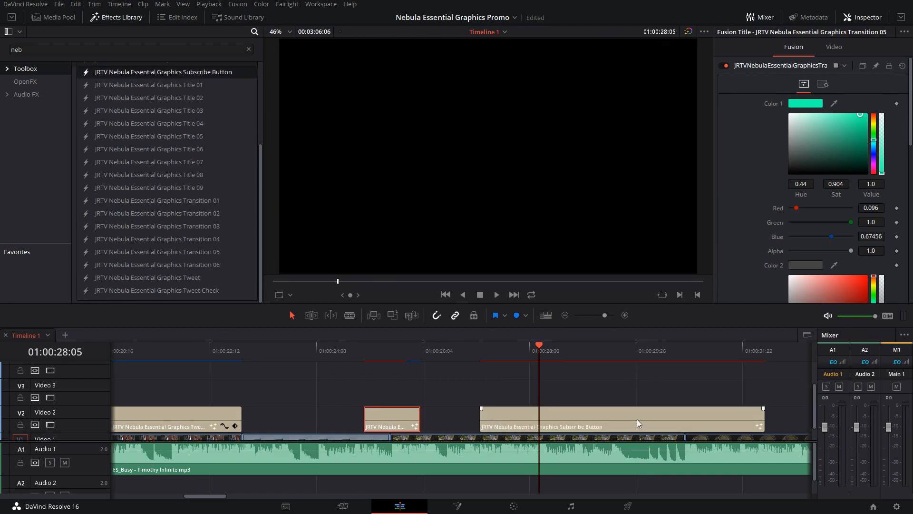
pyautogui.click(557, 350)
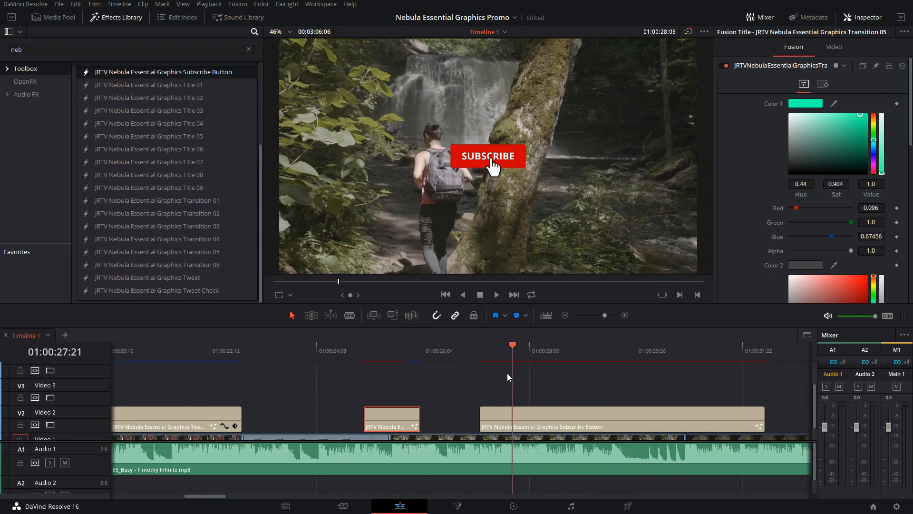
pyautogui.click(480, 350)
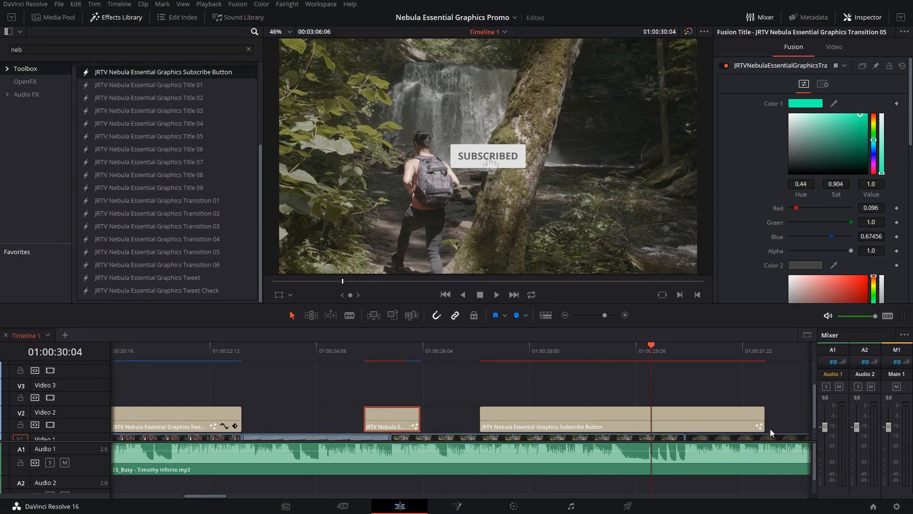
pyautogui.click(564, 415)
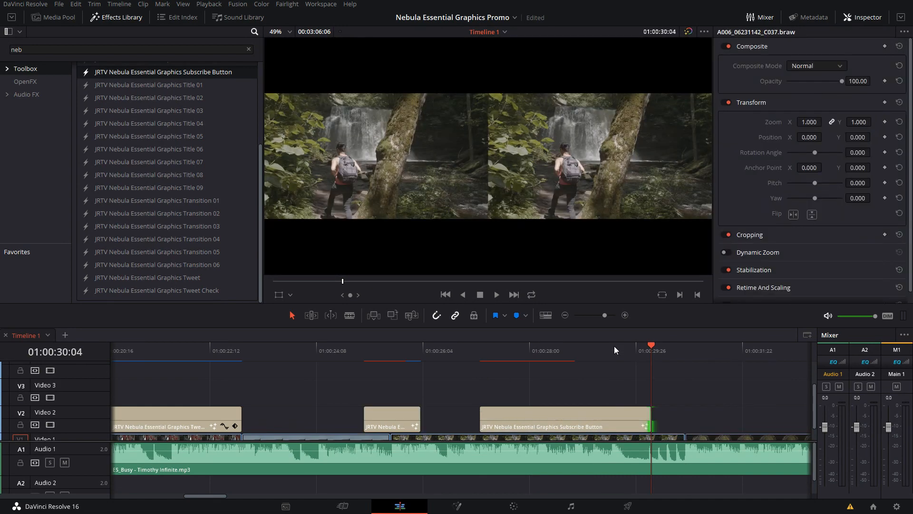
pyautogui.click(503, 349)
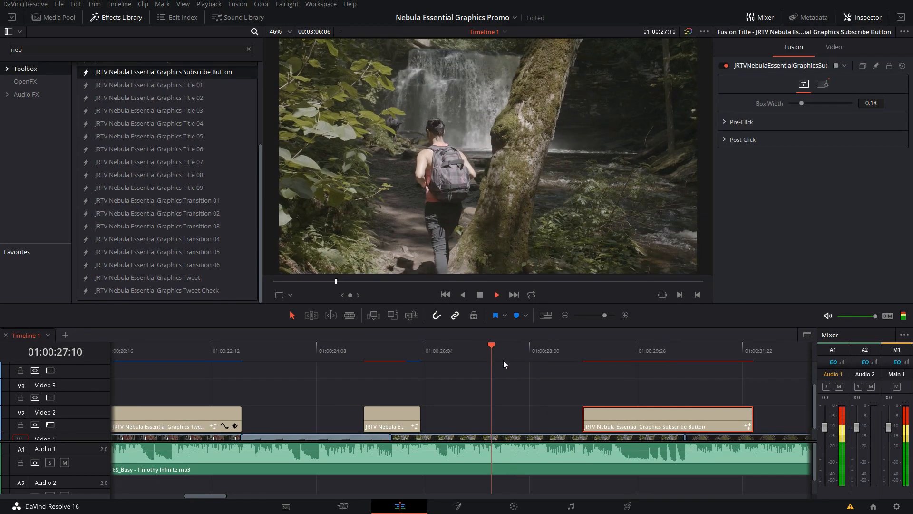
pyautogui.click(515, 344)
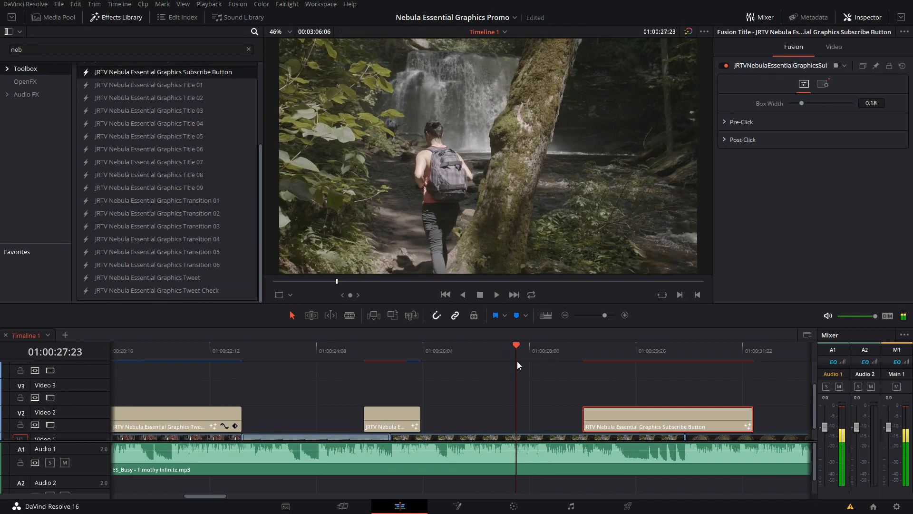
pyautogui.click(543, 344)
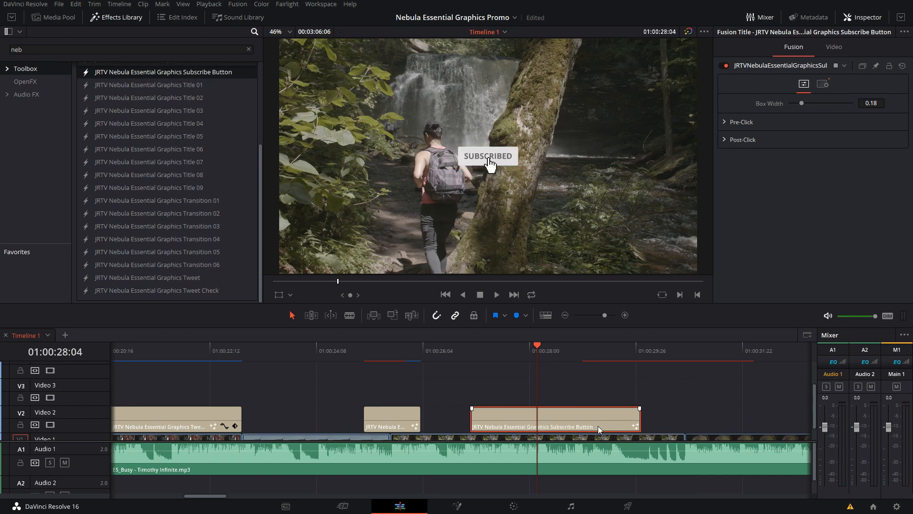
pyautogui.click(518, 350)
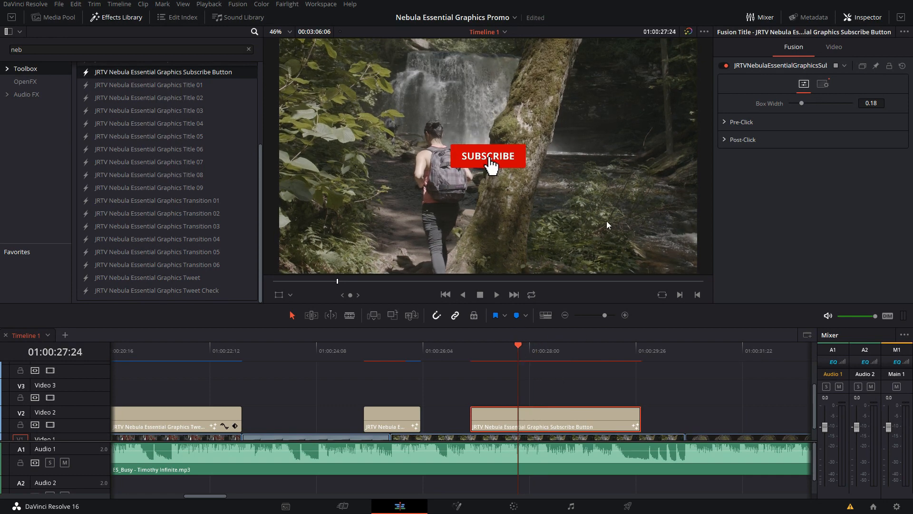
pyautogui.moveTo(494, 169)
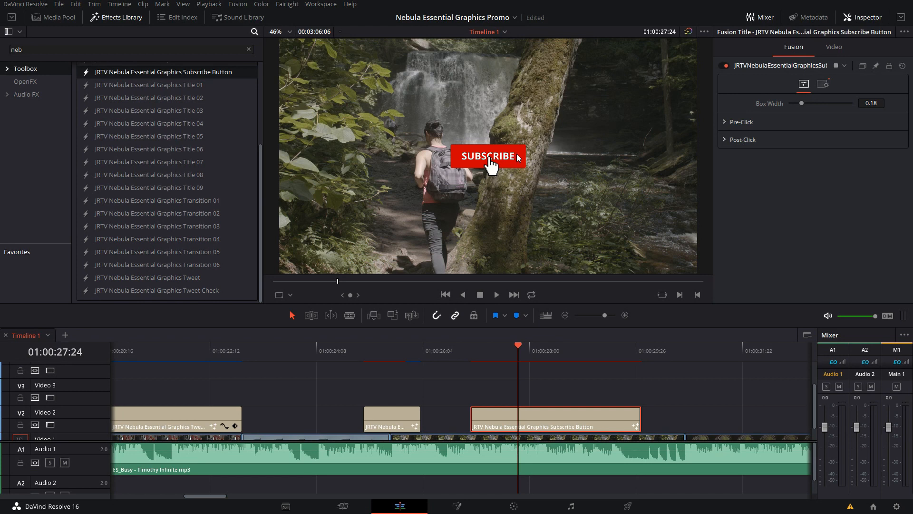
pyautogui.moveTo(693, 210)
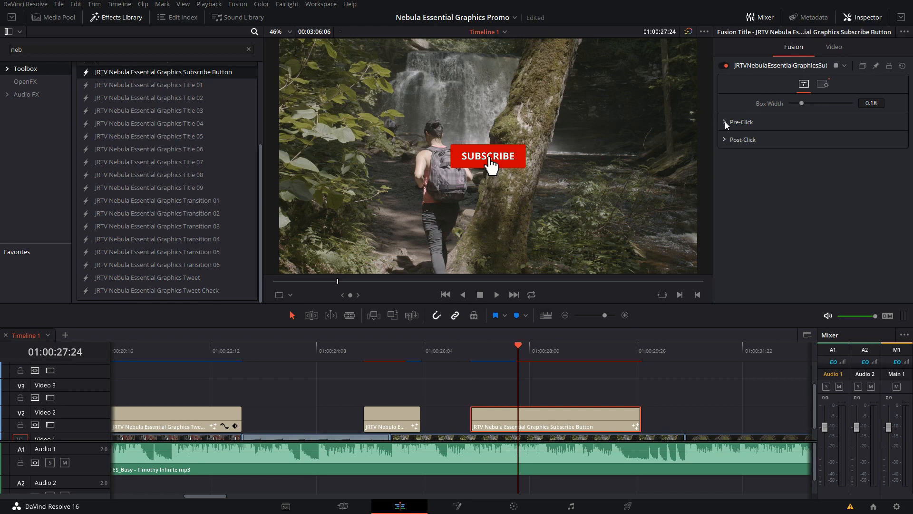
# Set the Pre-Click button text to SUBSCRIBE 39K
pyautogui.click(726, 122)
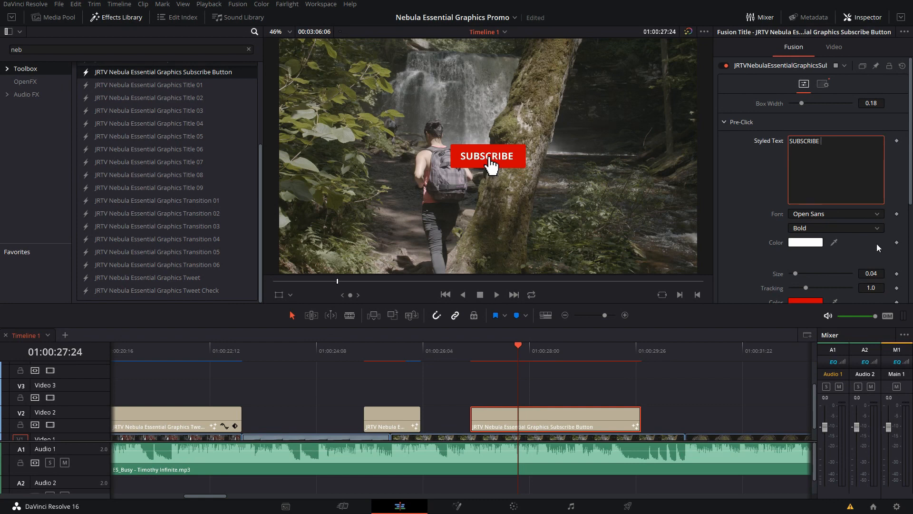
pyautogui.write('39K')
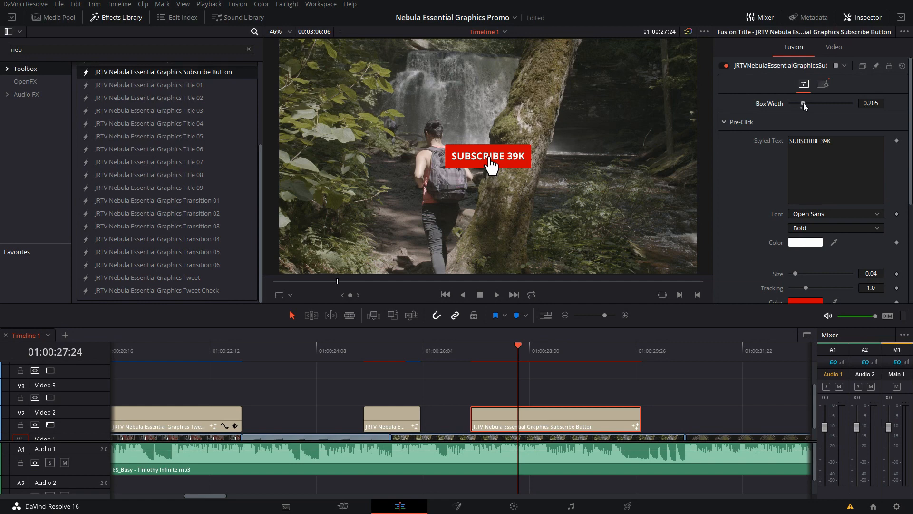
pyautogui.moveTo(570, 170)
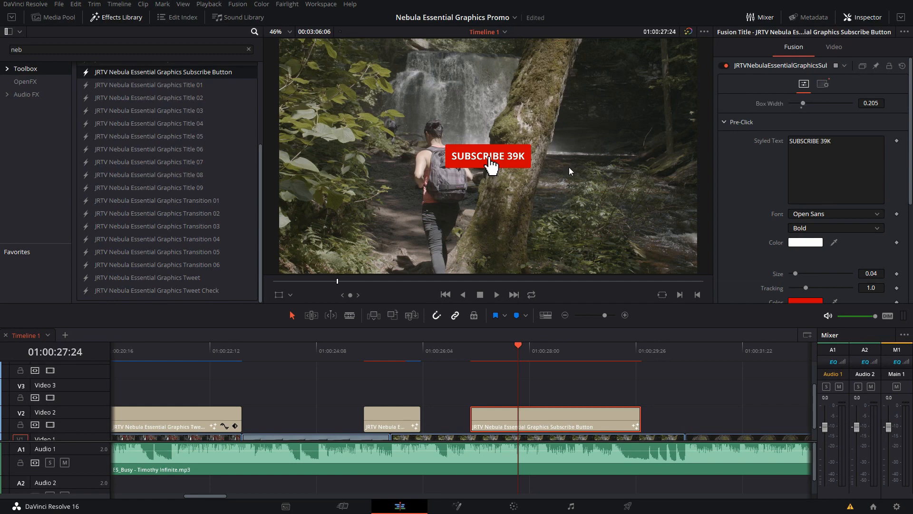
pyautogui.moveTo(789, 147)
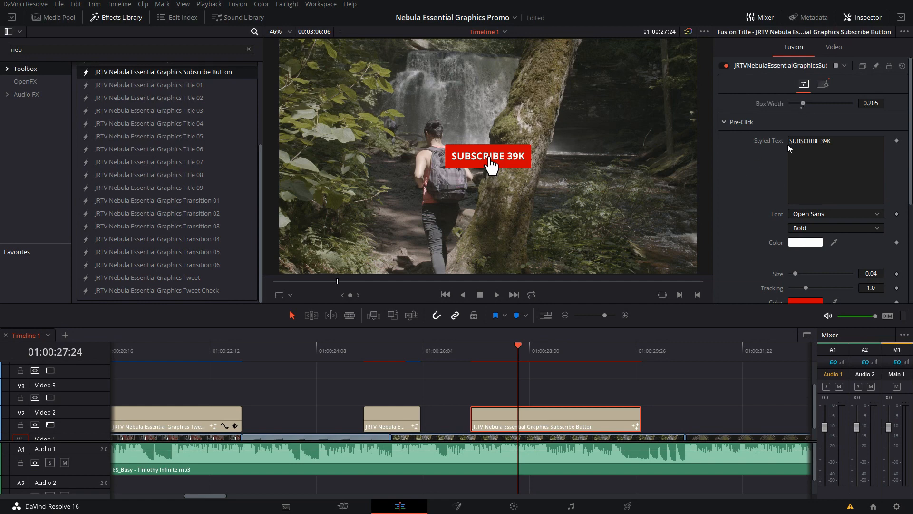
pyautogui.click(724, 122)
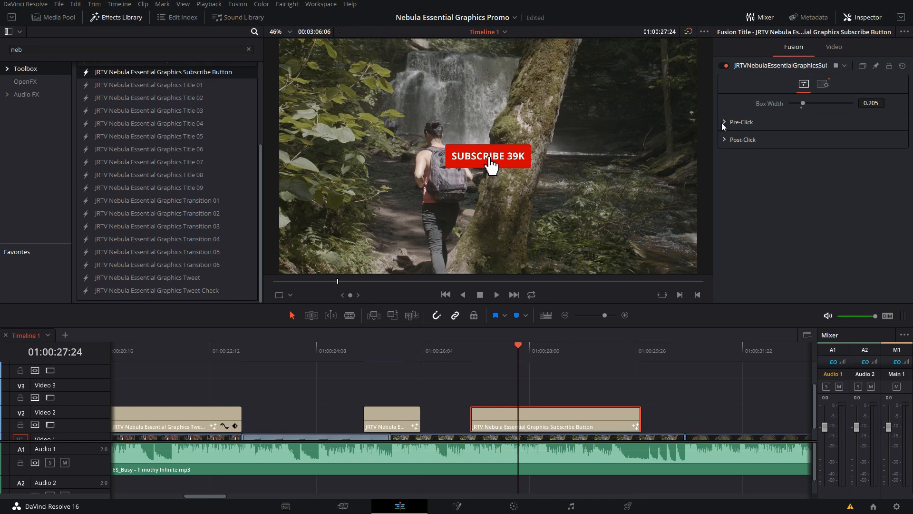
pyautogui.moveTo(724, 155)
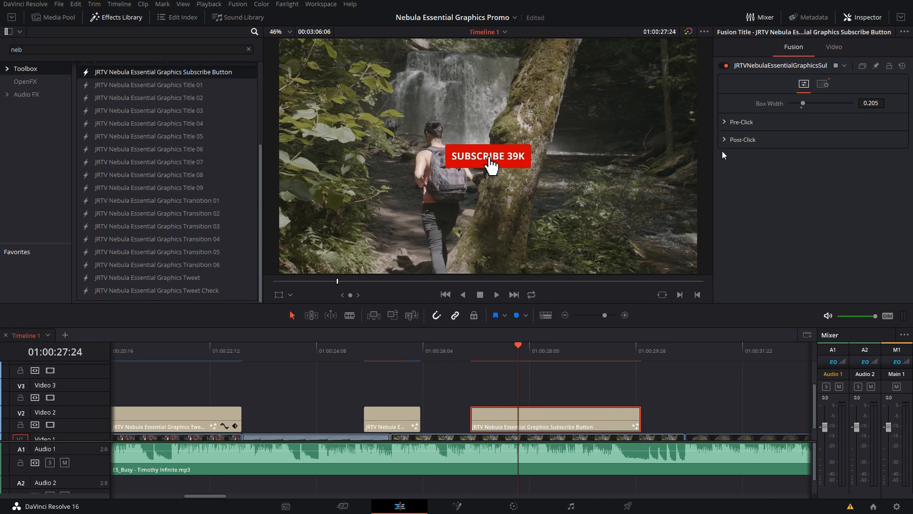
# Check the Post-Click SUBSCRIBED text and red button colour, then collapse the settings
pyautogui.click(742, 139)
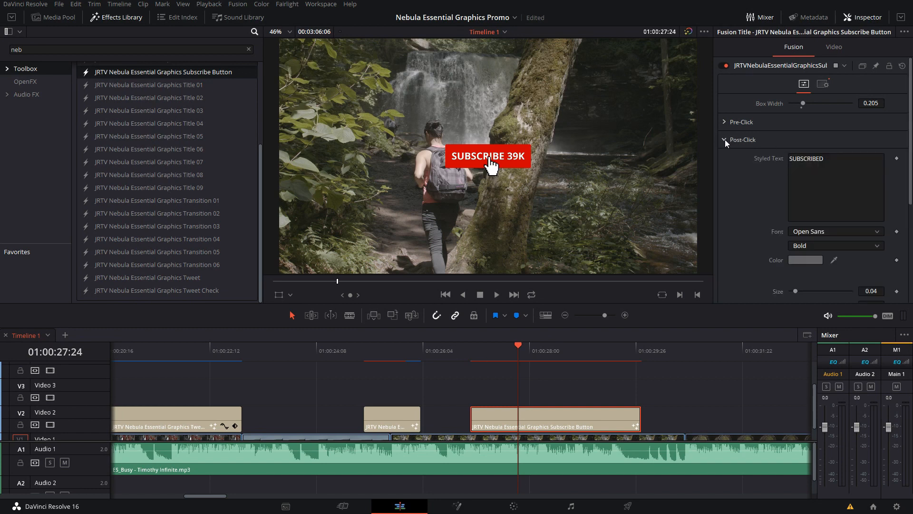
pyautogui.click(743, 140)
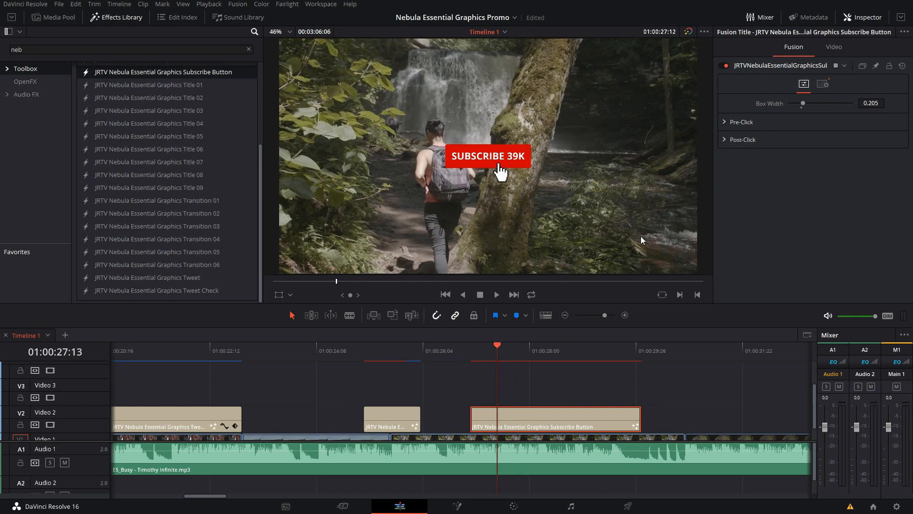
pyautogui.click(741, 122)
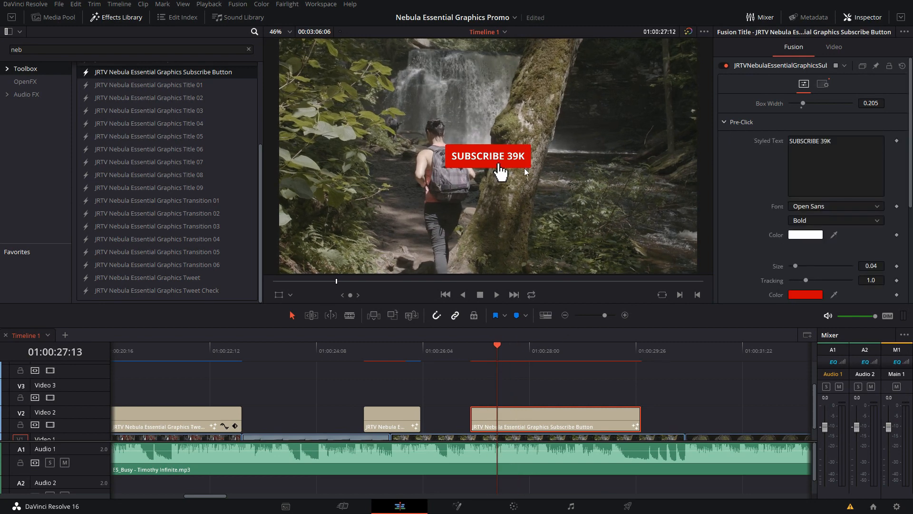
pyautogui.click(804, 293)
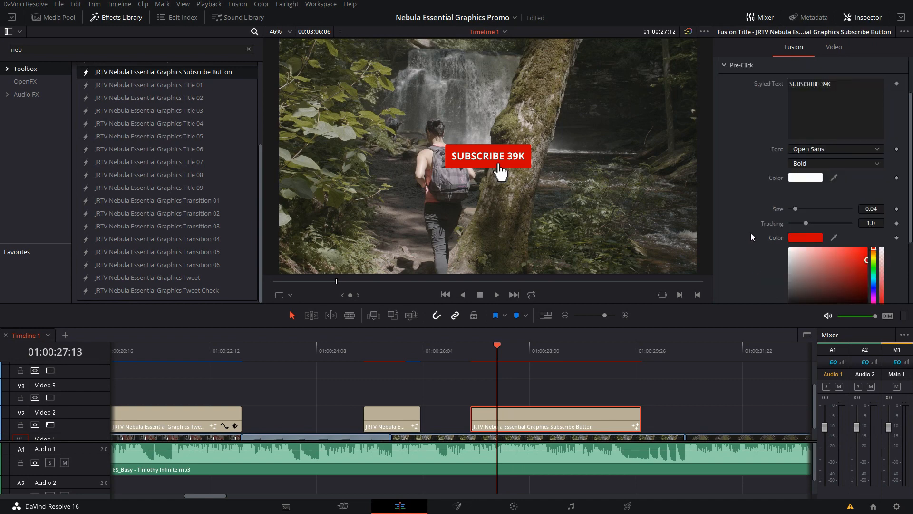
pyautogui.click(742, 64)
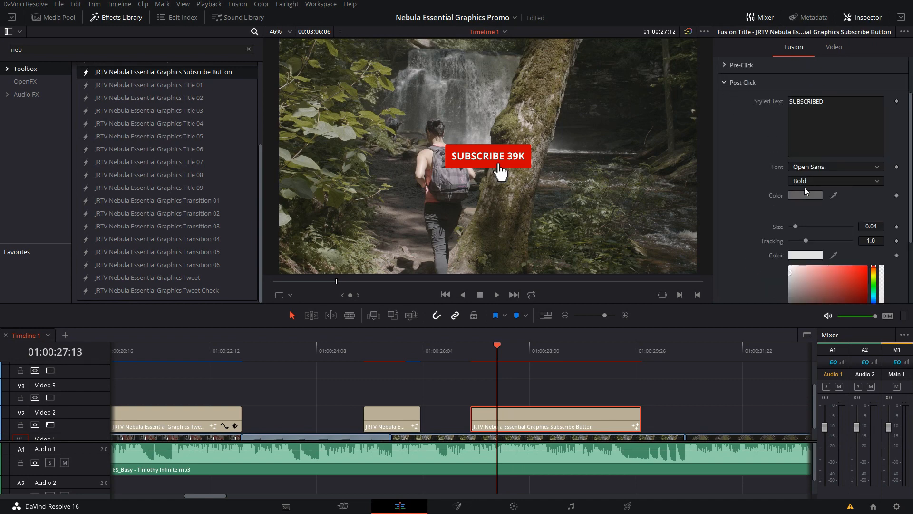
pyautogui.moveTo(791, 261)
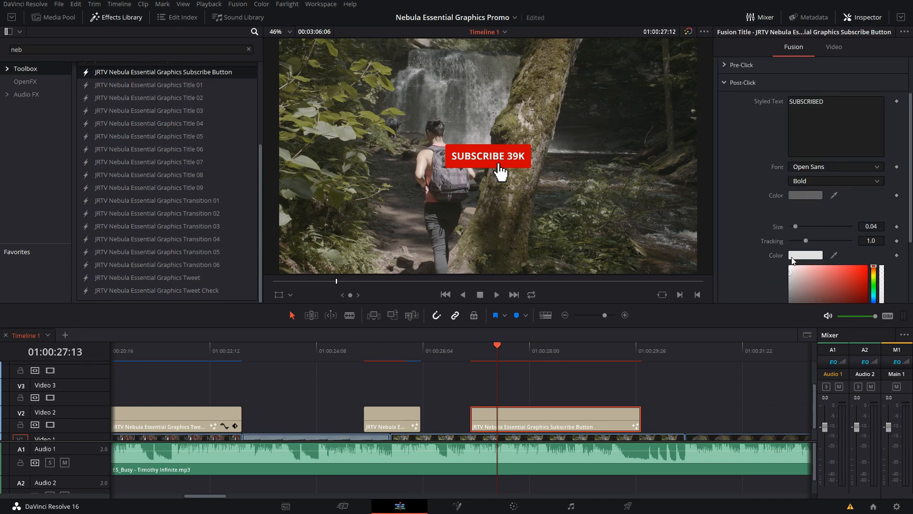
pyautogui.click(742, 82)
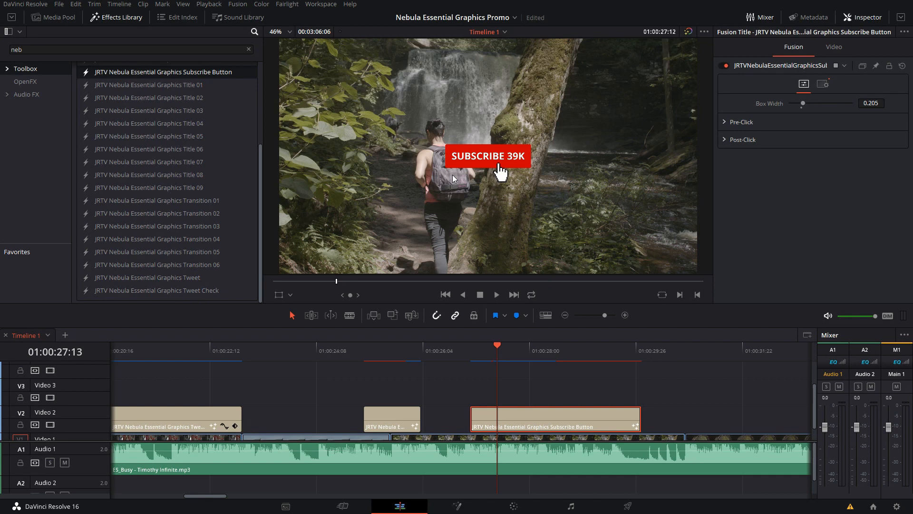
pyautogui.moveTo(496, 314)
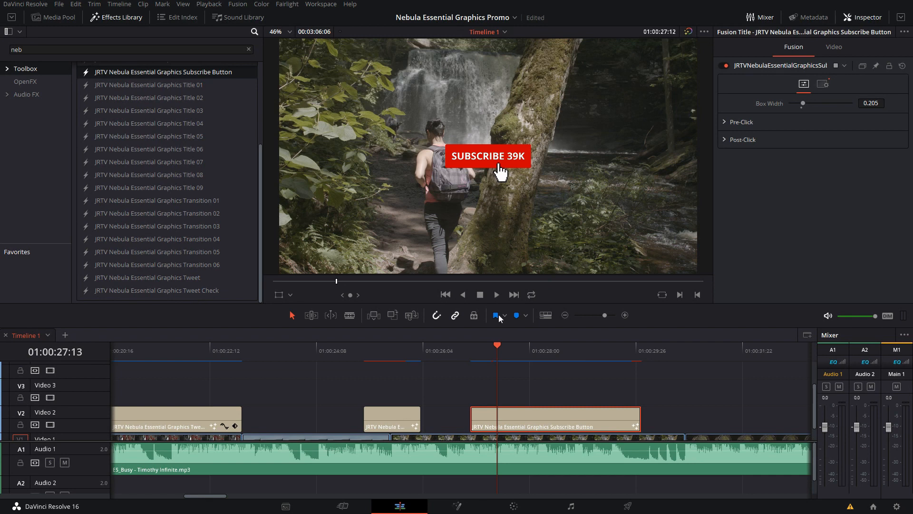
pyautogui.moveTo(857, 112)
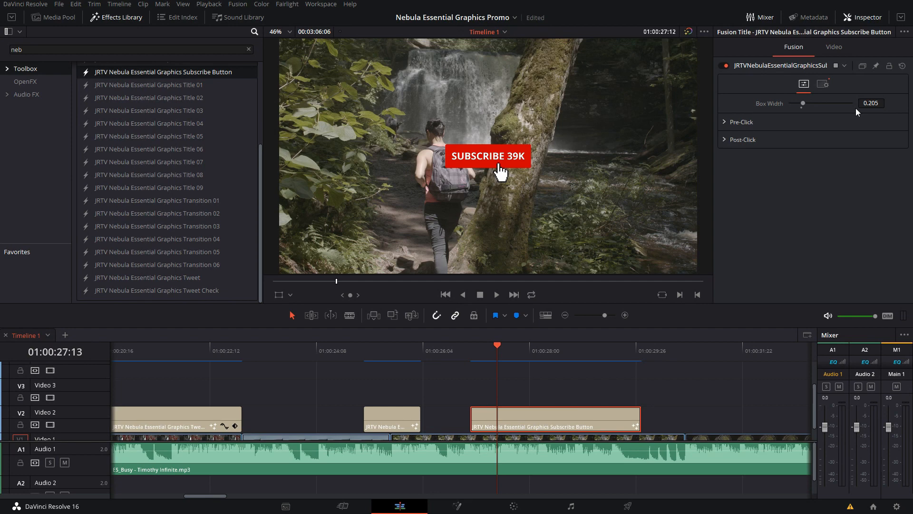
pyautogui.moveTo(556, 362)
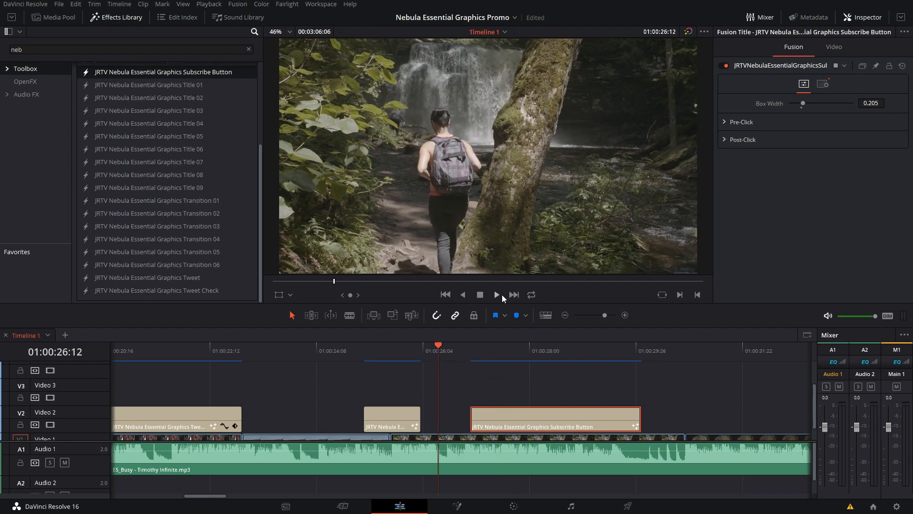
# Play the timeline through the Subscribe Button into the lens footage
pyautogui.click(496, 294)
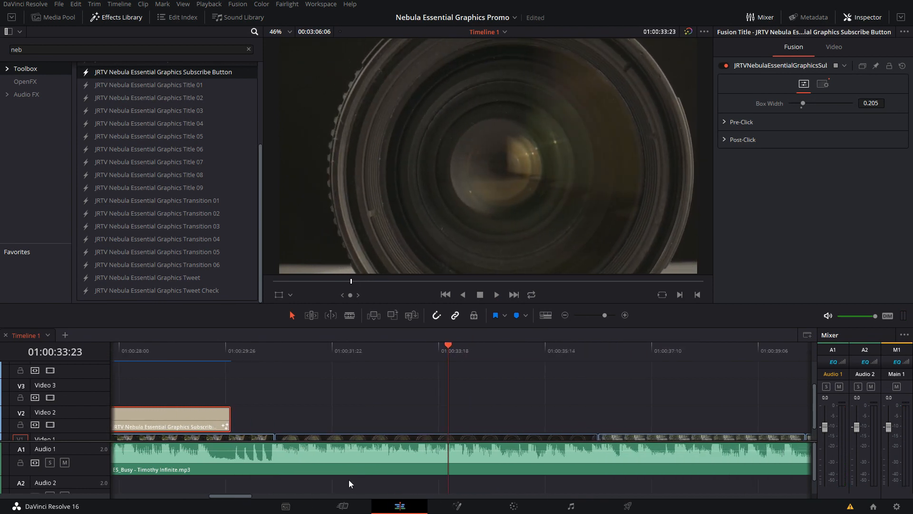
# Stop on the lens close-up and scroll Fusion Titles back to the Nebula Info titles
pyautogui.click(415, 350)
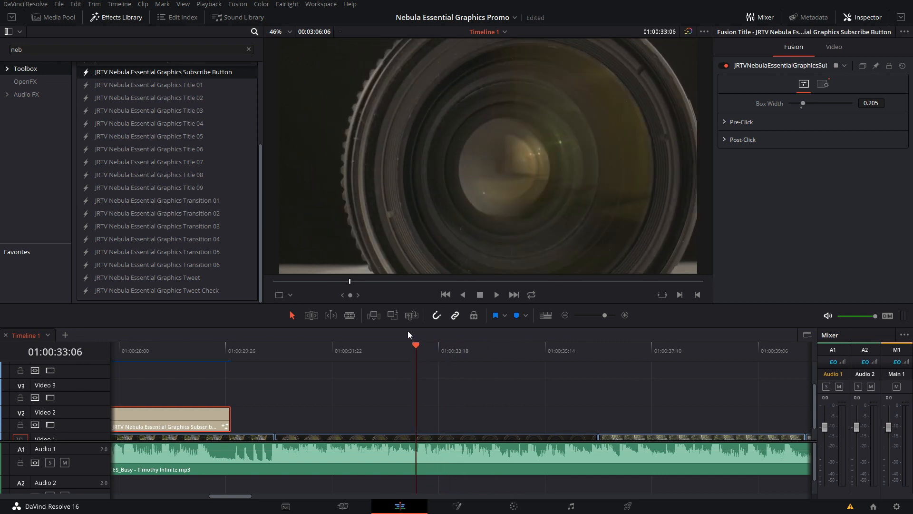
pyautogui.scroll(3)
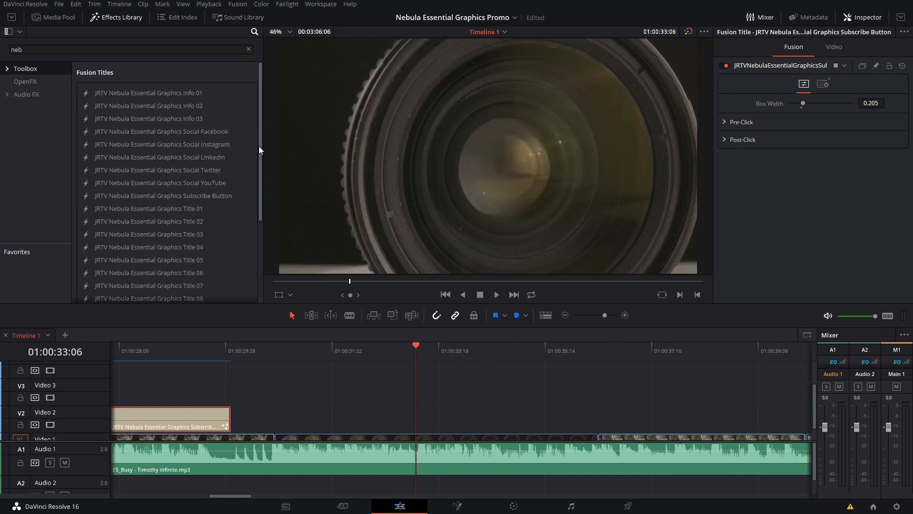
pyautogui.scroll(-3)
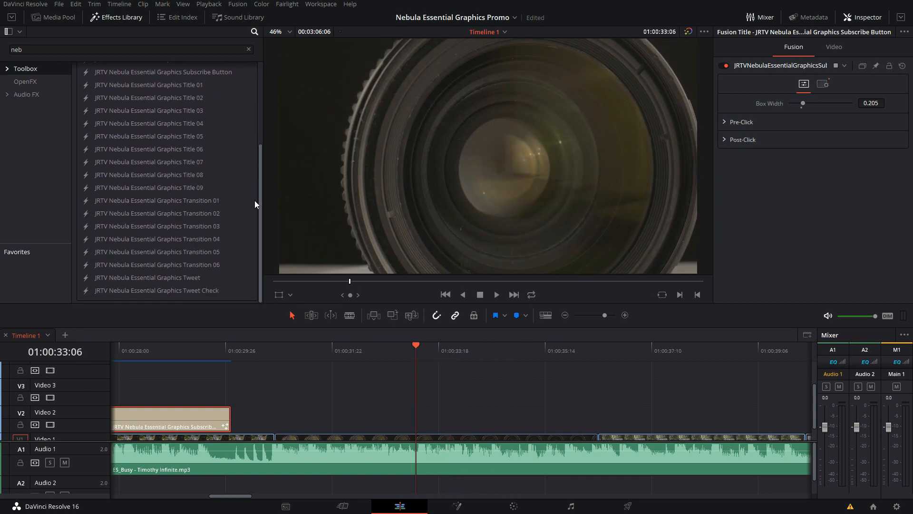
pyautogui.scroll(3)
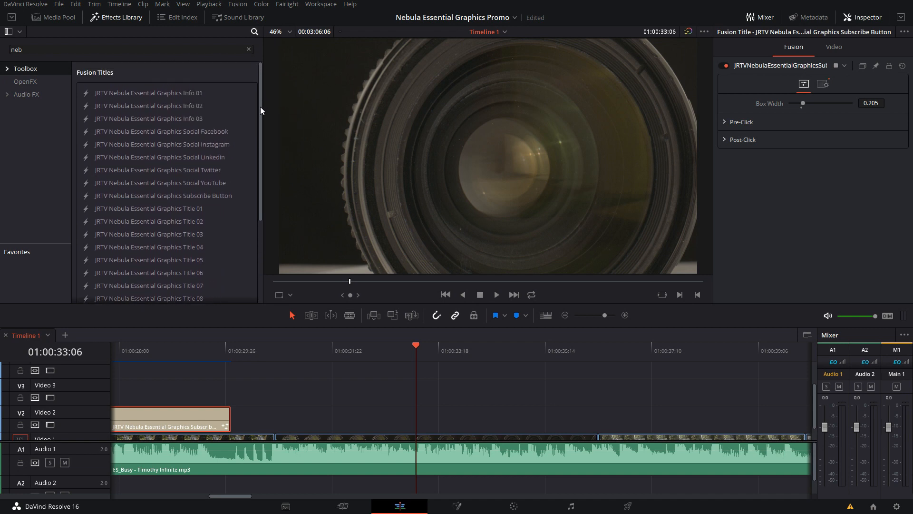
pyautogui.moveTo(163, 114)
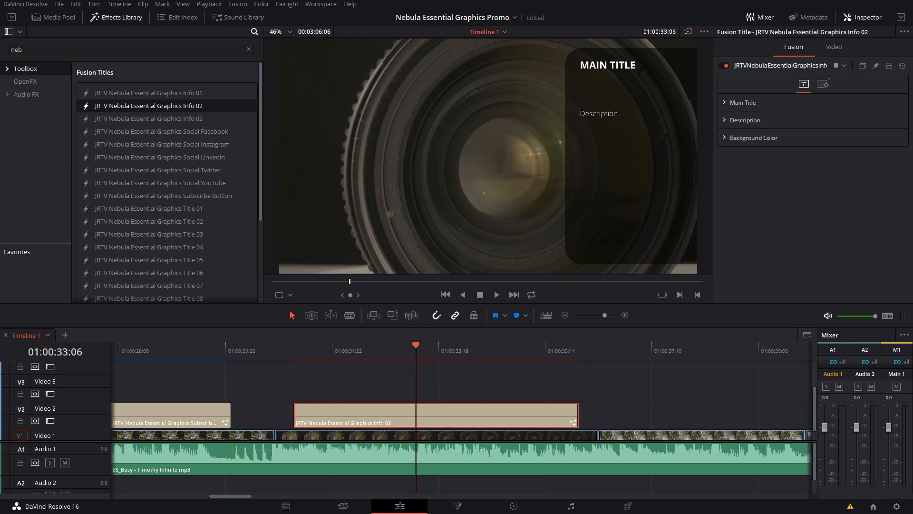
pyautogui.moveTo(750, 105)
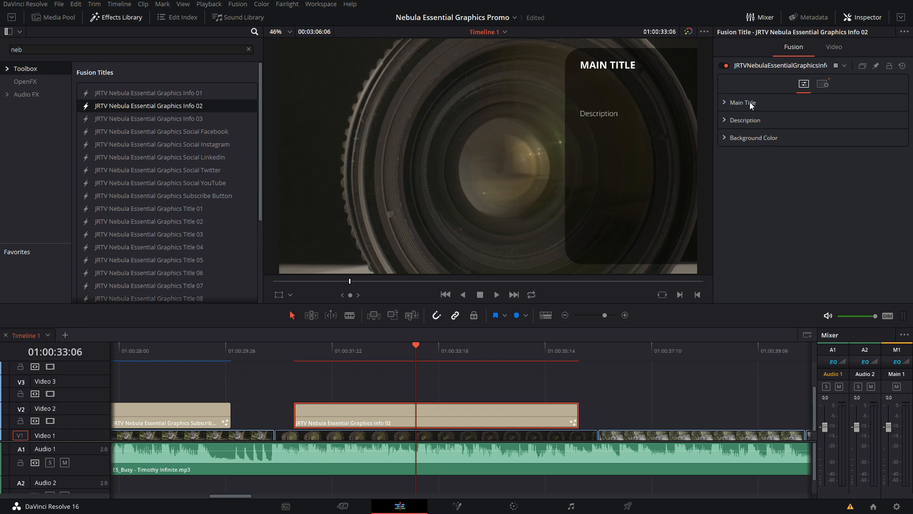
# Title the Info 02 panel 'Nikon 35-70mm f/2.8 AF ZOOM-NIKKOR (1987-2007)' and add its description
pyautogui.click(742, 103)
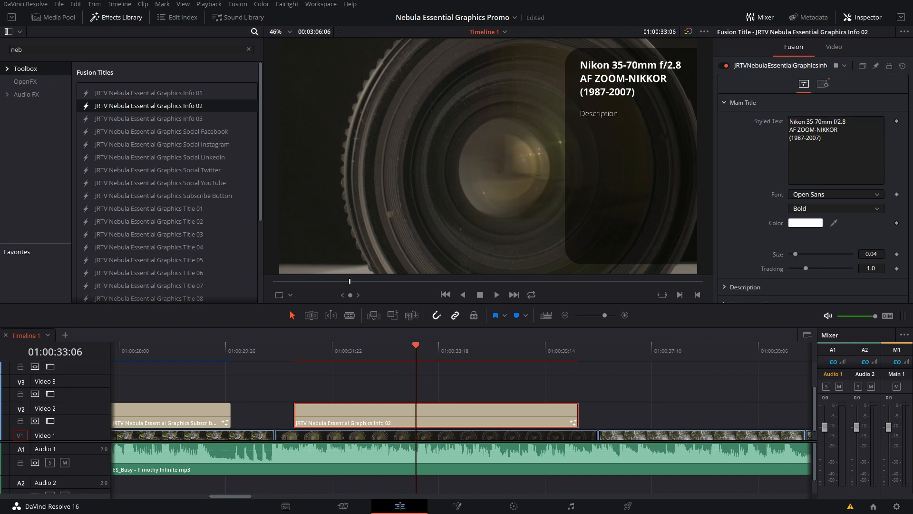
pyautogui.click(725, 102)
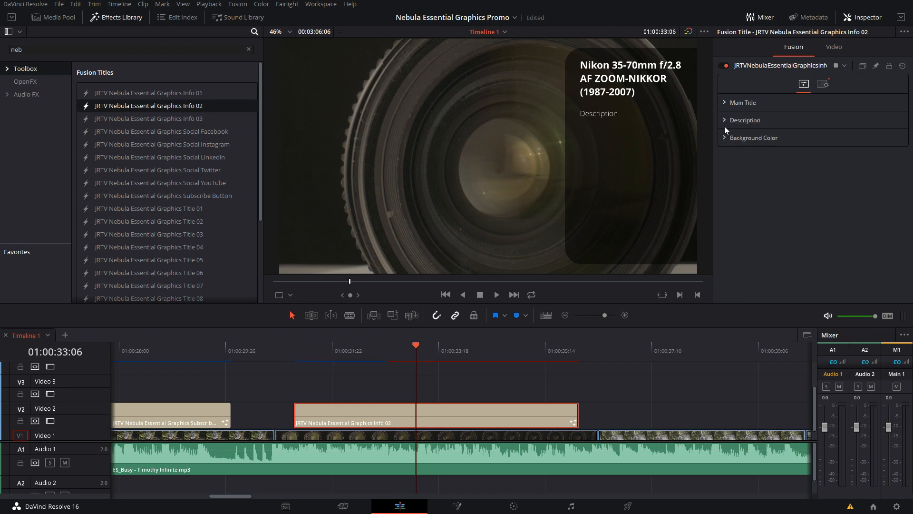
pyautogui.click(744, 120)
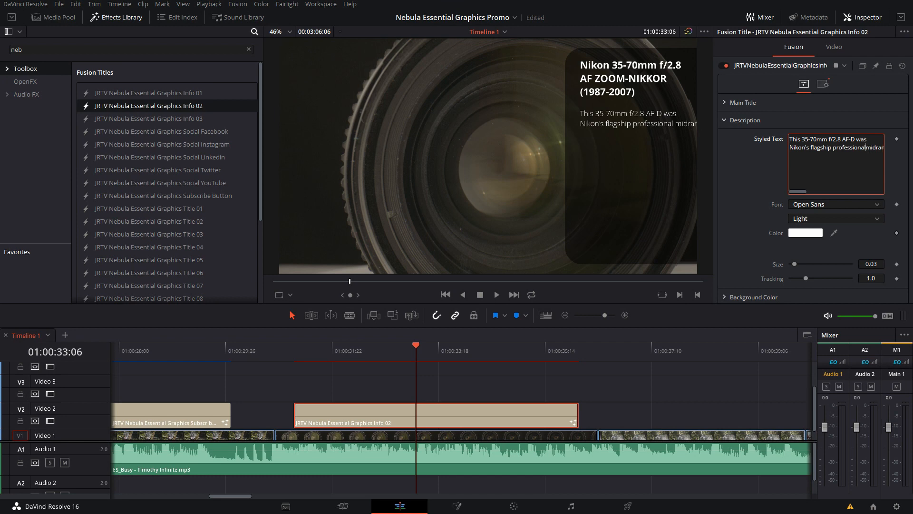
pyautogui.write('midrange zoom of the 1990s, and h')
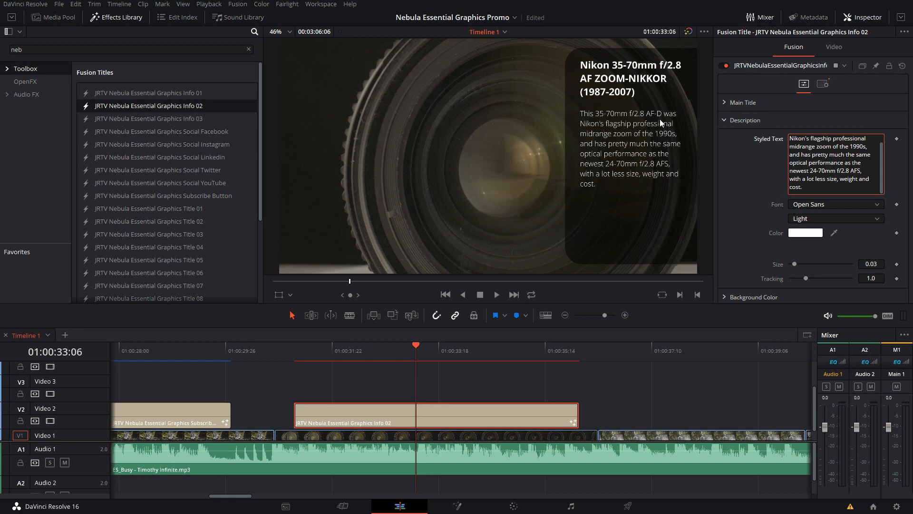
pyautogui.moveTo(622, 164)
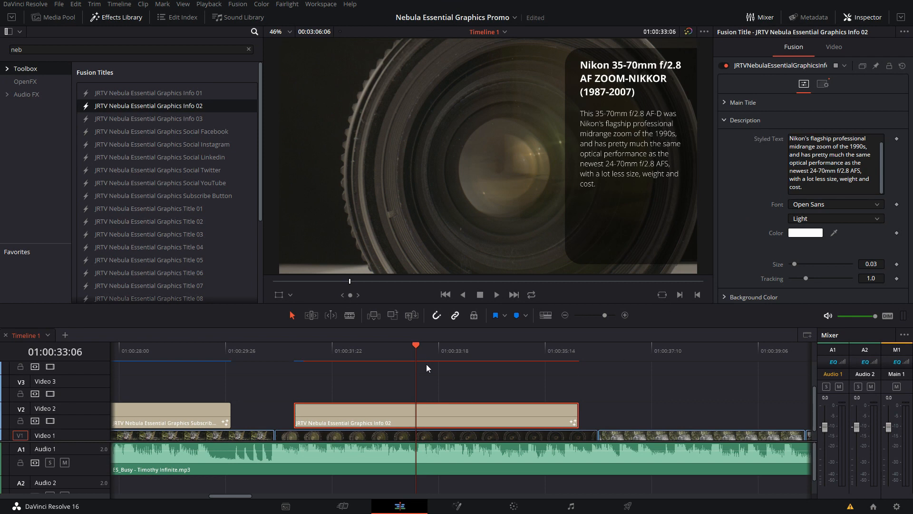
pyautogui.moveTo(529, 402)
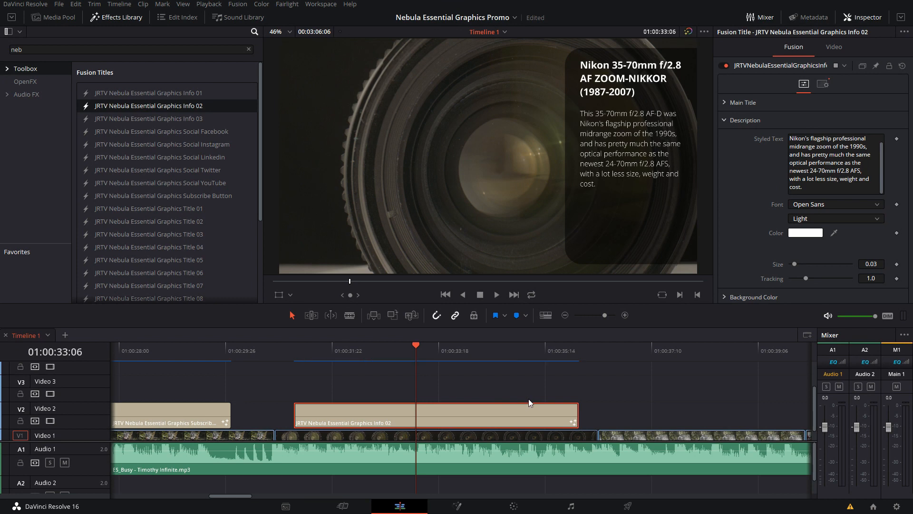
pyautogui.moveTo(611, 196)
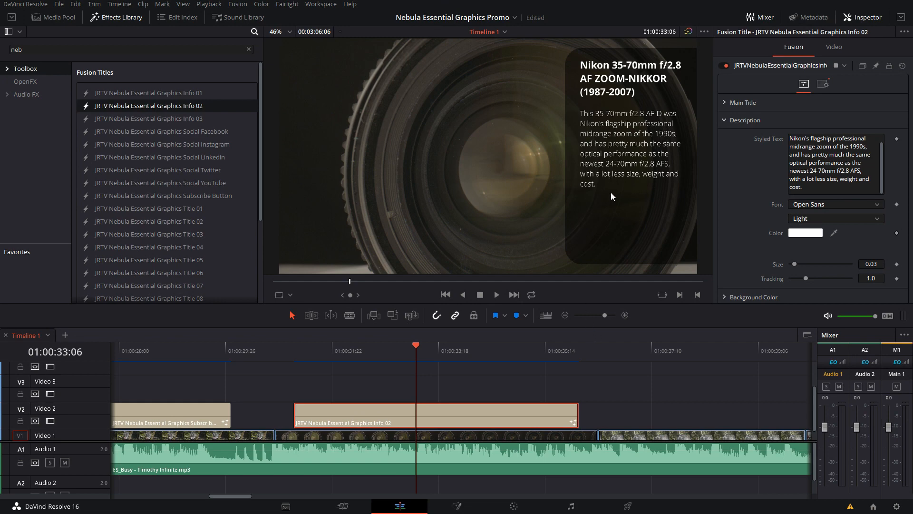
pyautogui.click(744, 120)
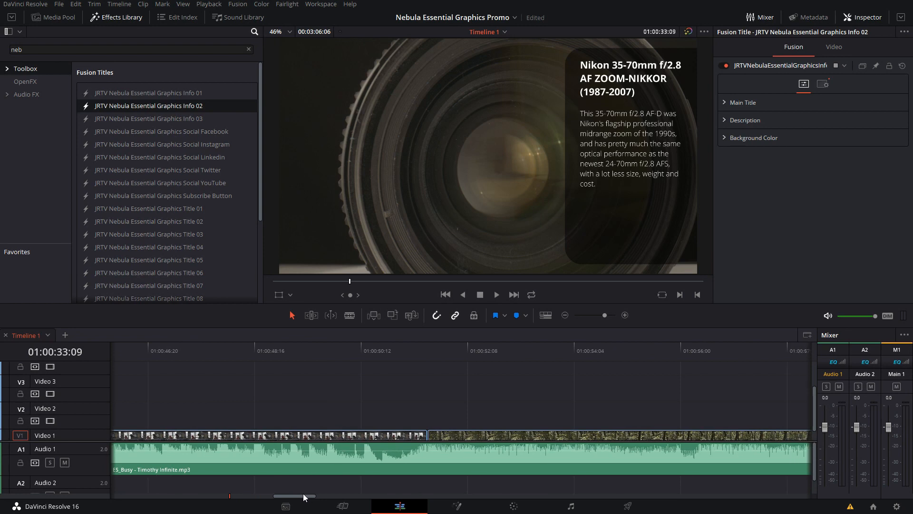
pyautogui.click(387, 350)
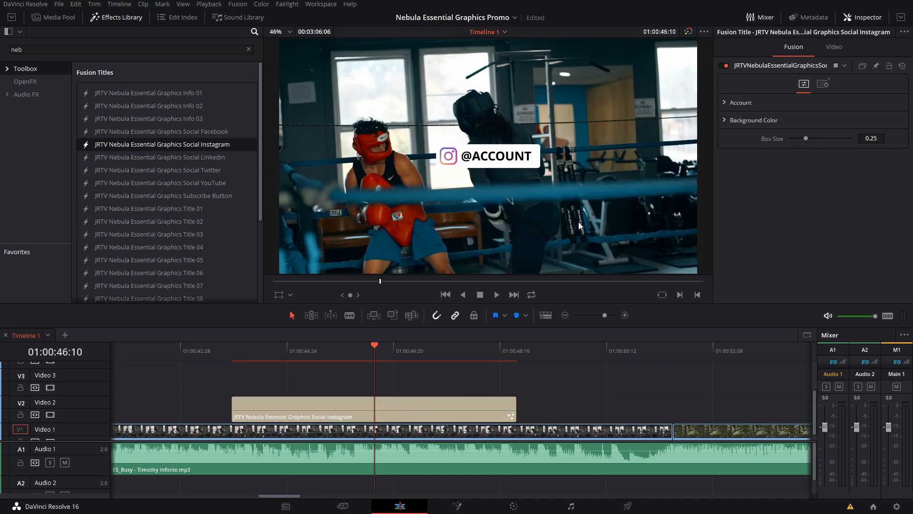
pyautogui.moveTo(761, 143)
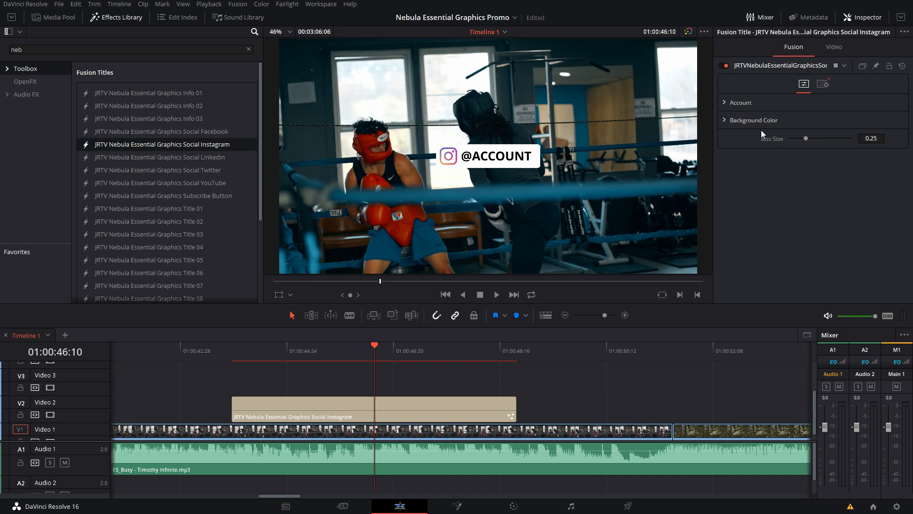
pyautogui.click(741, 102)
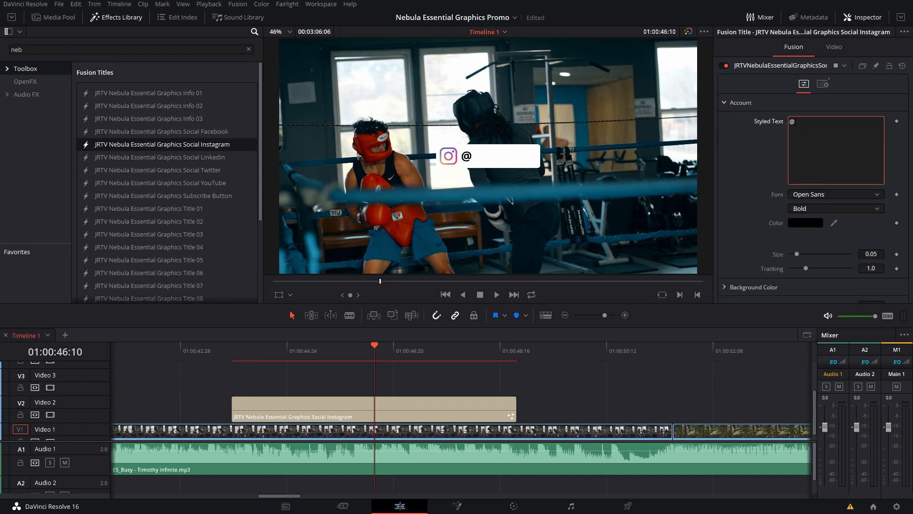
pyautogui.write('ayAreT')
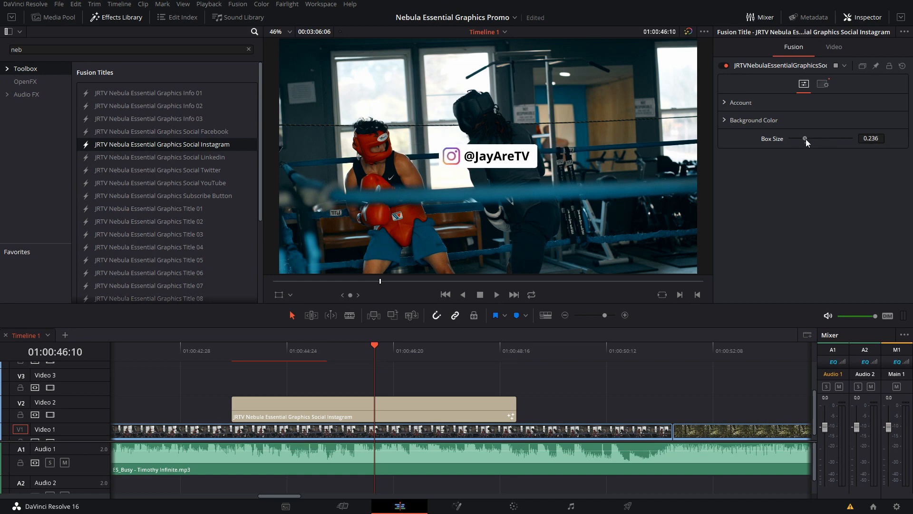
pyautogui.click(740, 102)
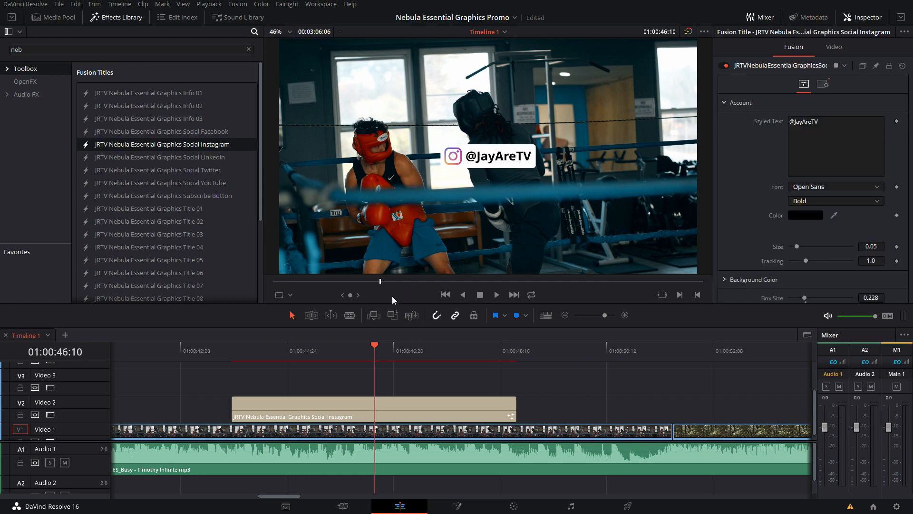
pyautogui.click(490, 156)
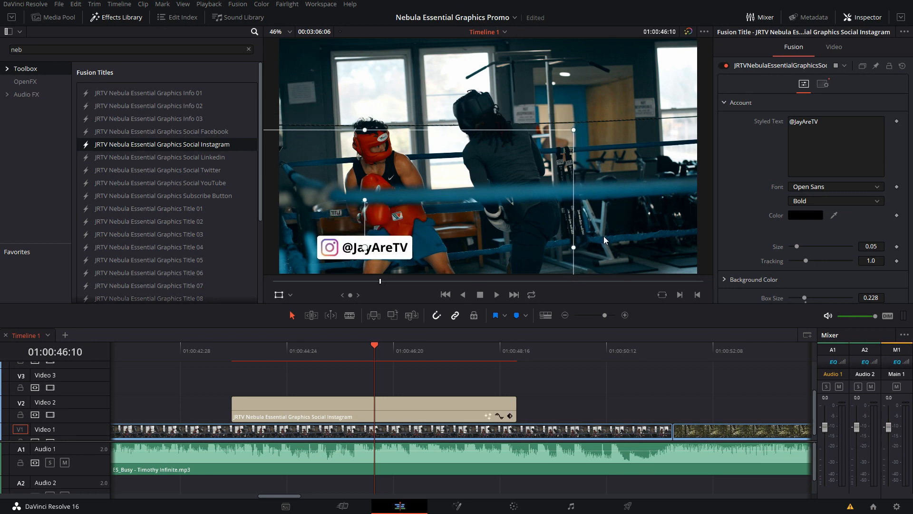
pyautogui.moveTo(148, 118)
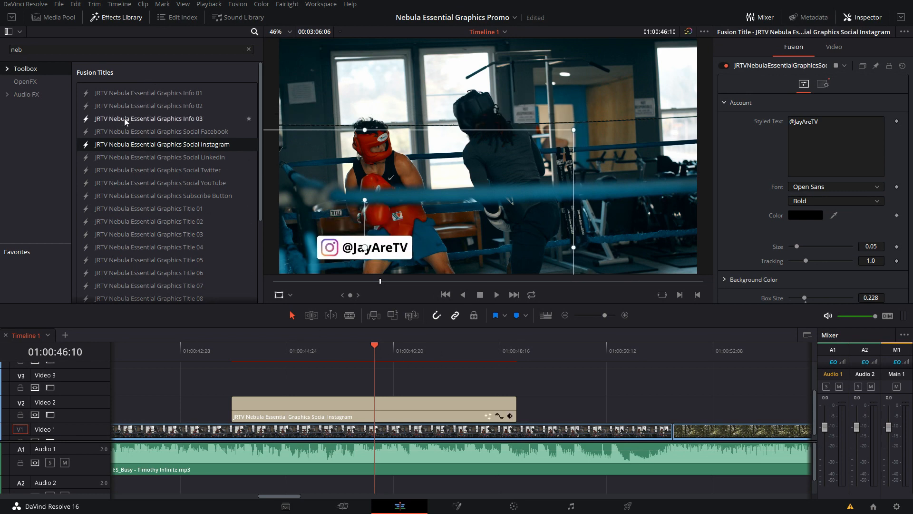
pyautogui.moveTo(90, 169)
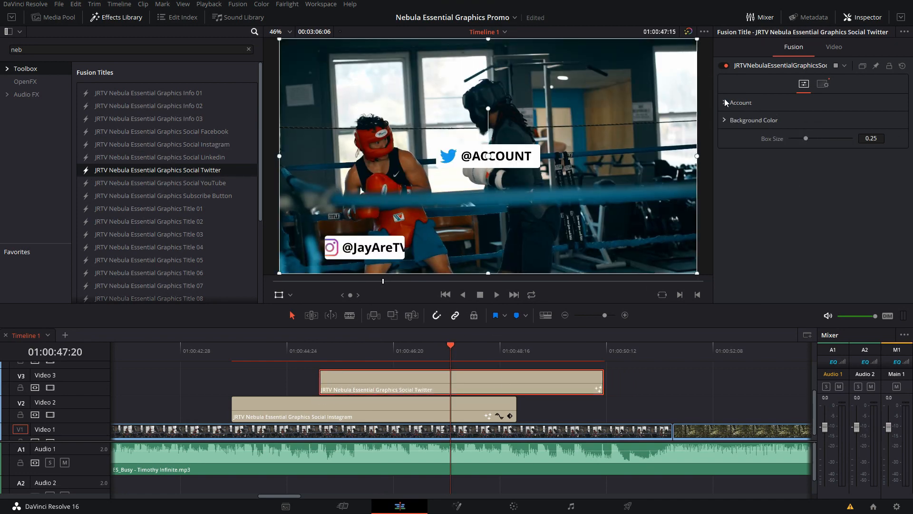
pyautogui.click(739, 103)
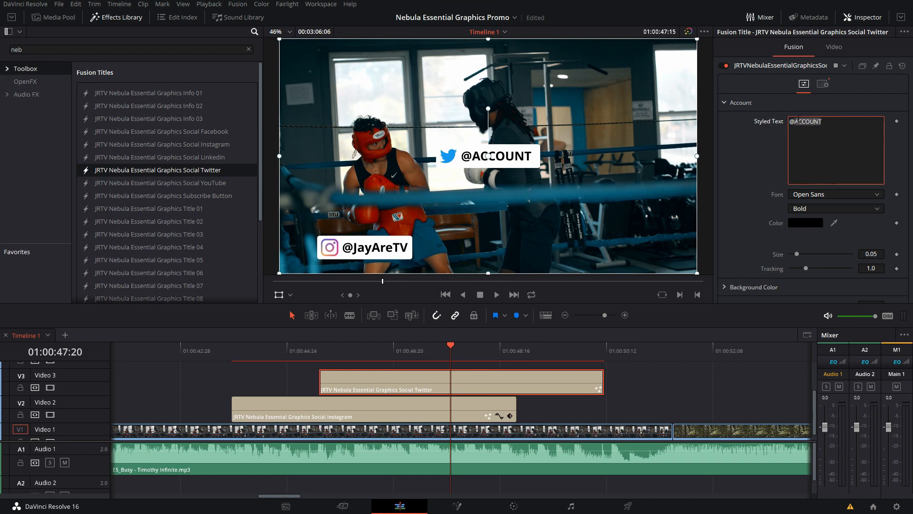
pyautogui.write('@JayAreTV')
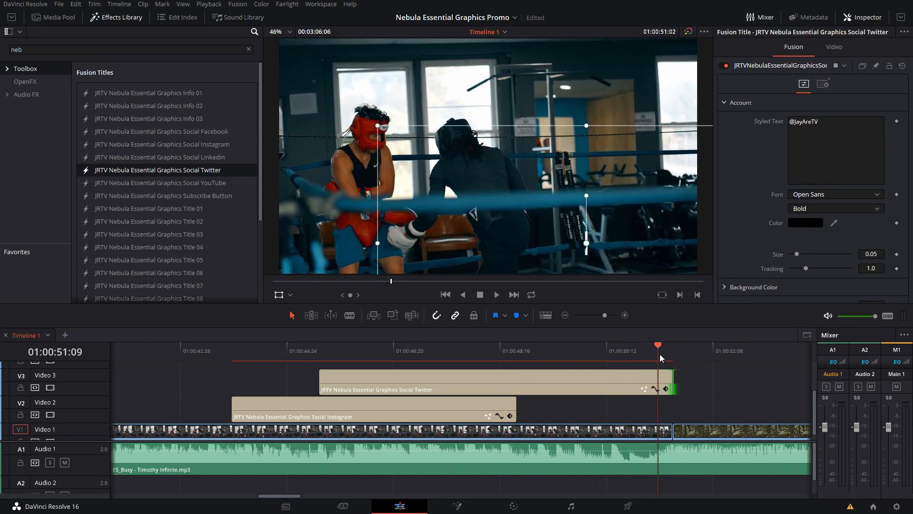
pyautogui.click(319, 344)
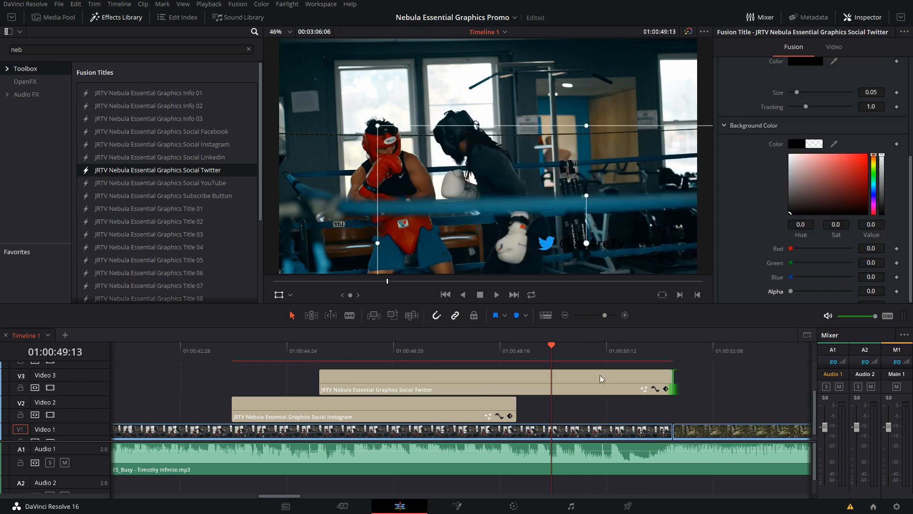
pyautogui.click(428, 345)
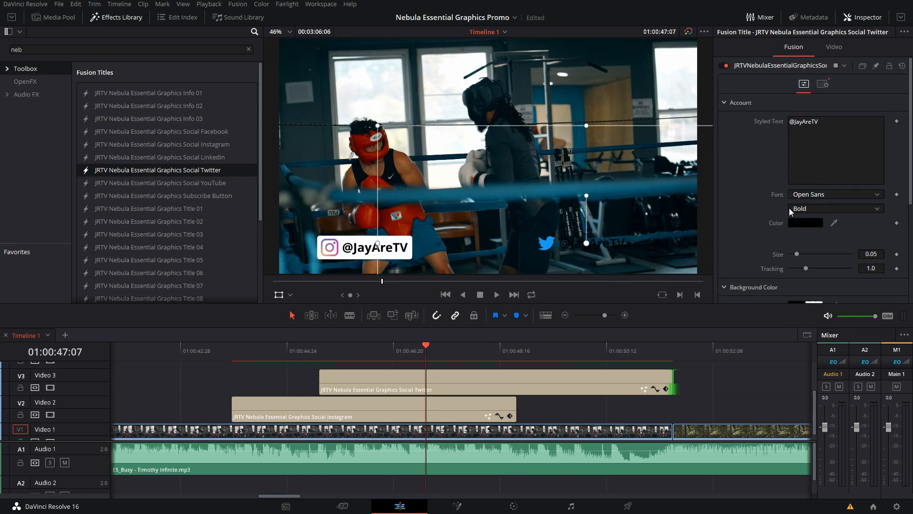
pyautogui.click(806, 222)
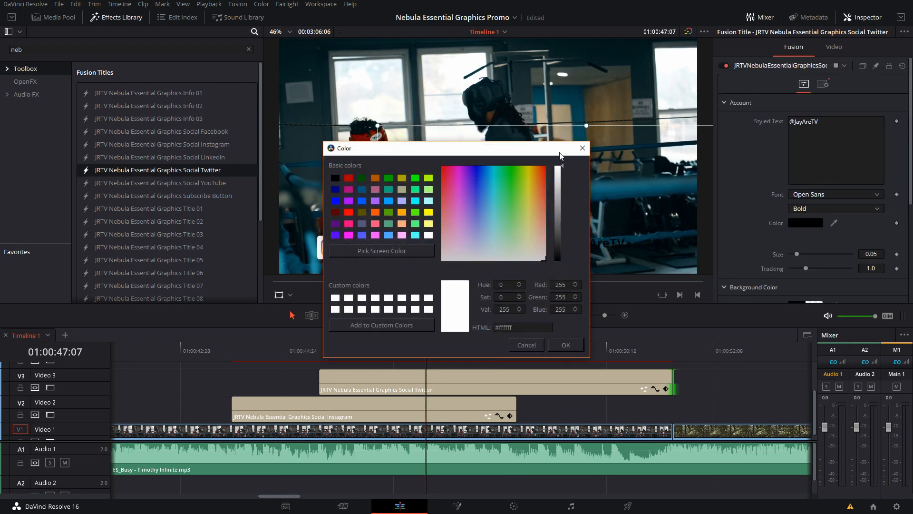
pyautogui.click(564, 345)
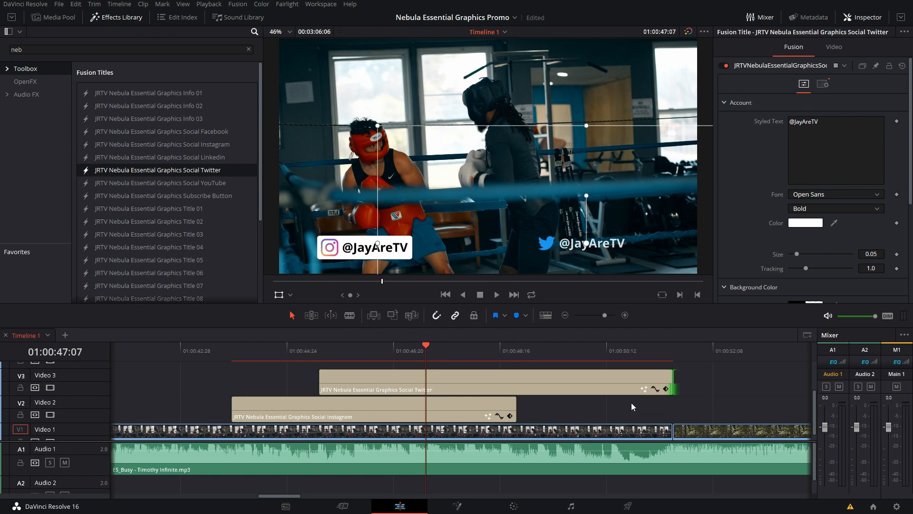
pyautogui.click(470, 344)
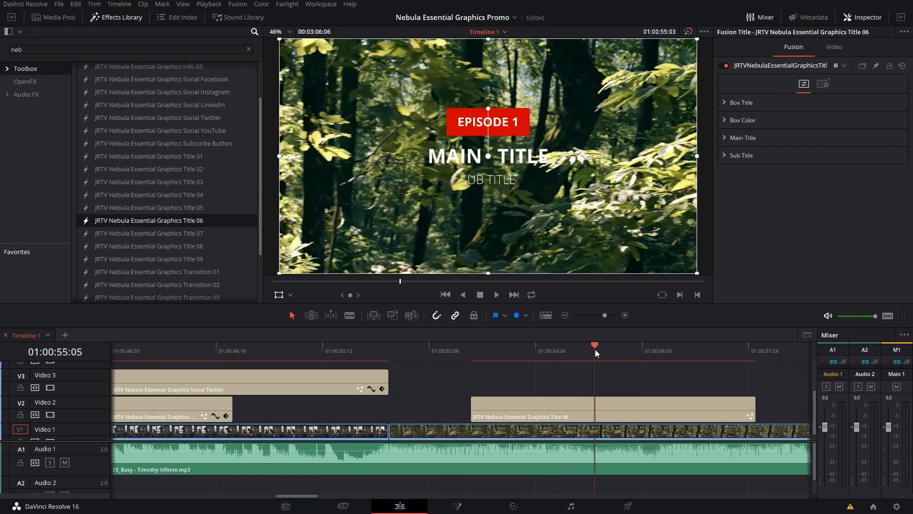
# Change the Title 06 red label to EPISODE 5, then trim and shift it earlier
pyautogui.click(598, 345)
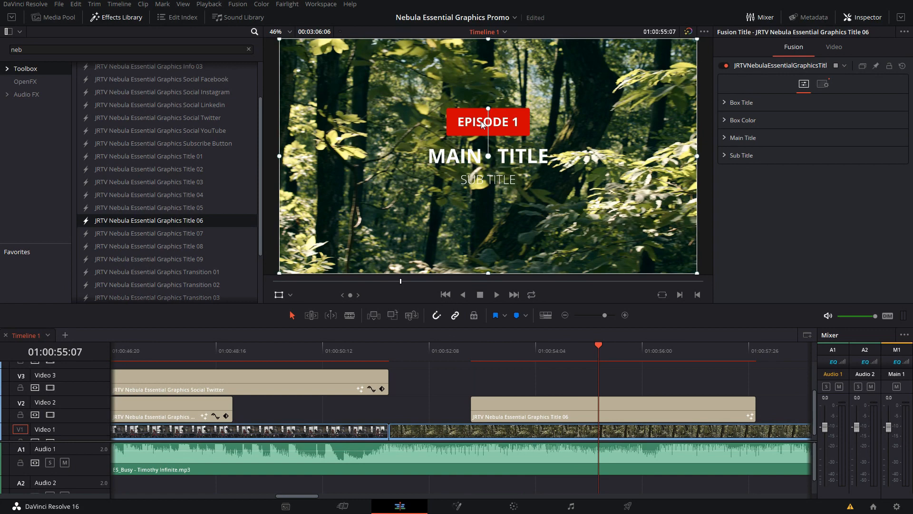
pyautogui.click(742, 102)
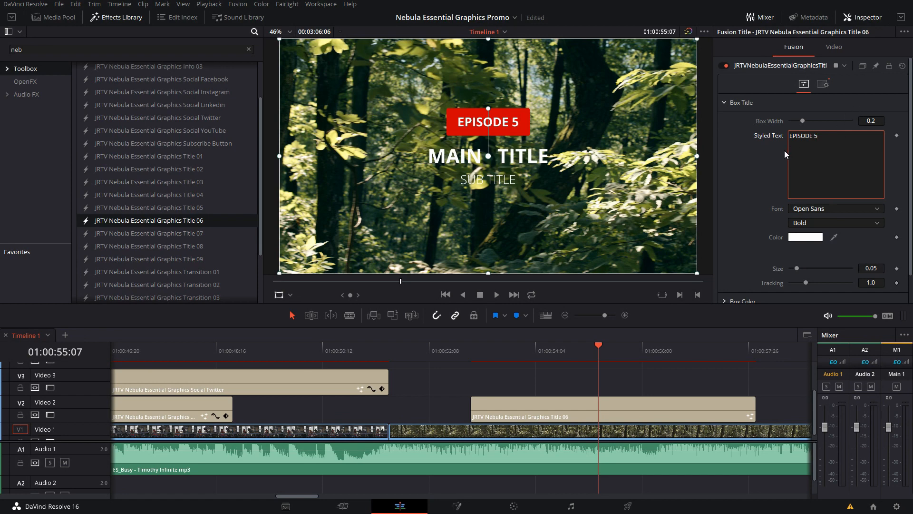
pyautogui.click(724, 101)
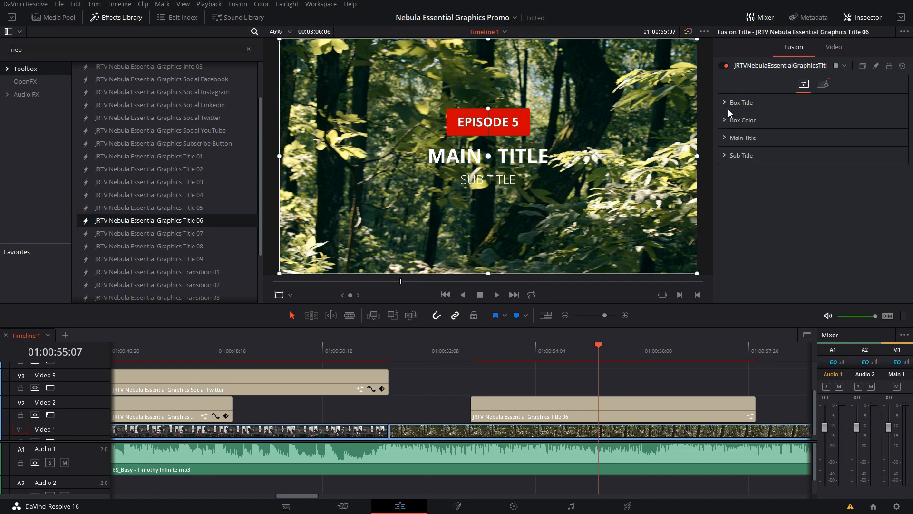
pyautogui.moveTo(732, 163)
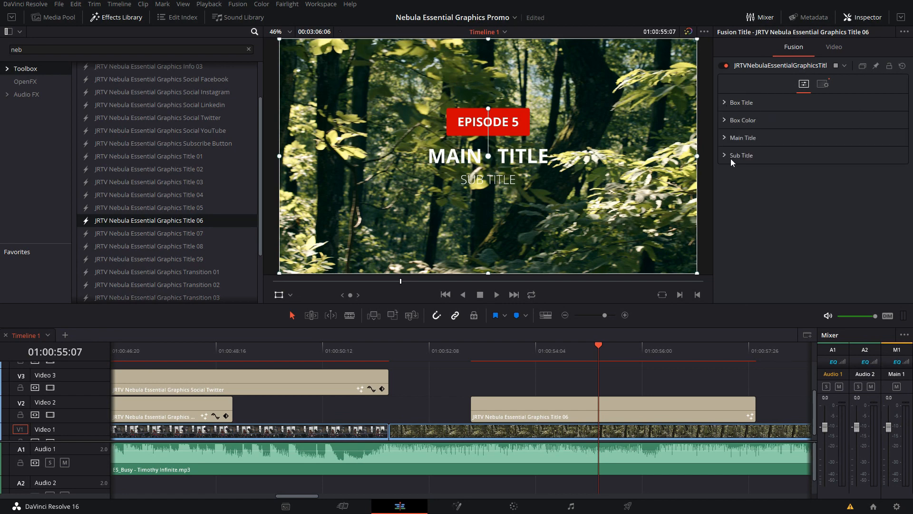
pyautogui.moveTo(573, 228)
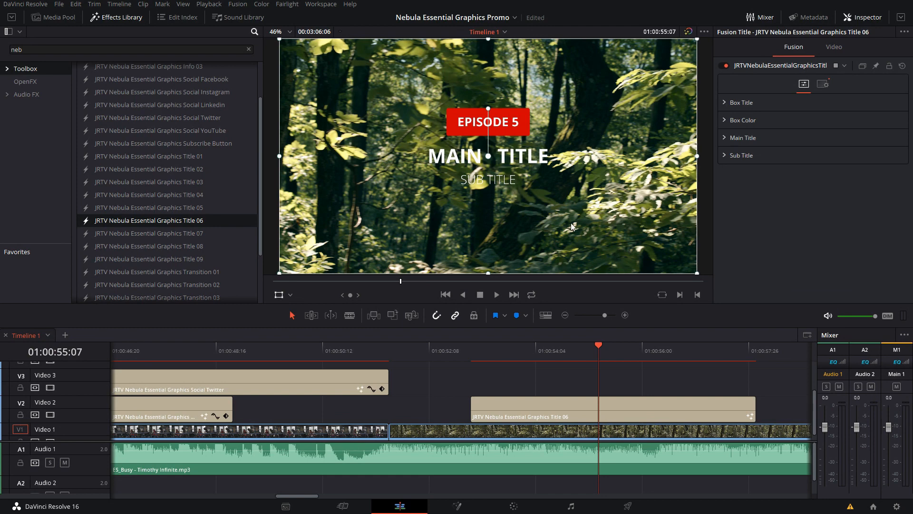
pyautogui.moveTo(490, 165)
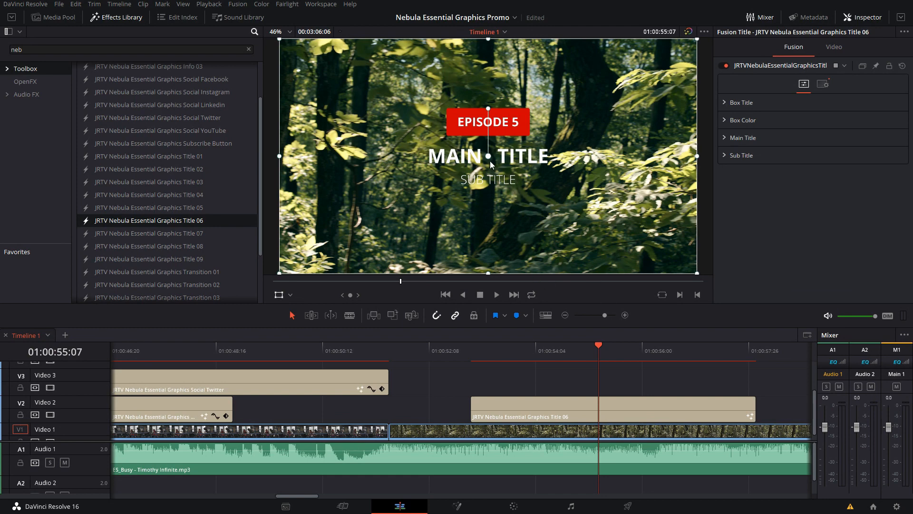
pyautogui.click(650, 345)
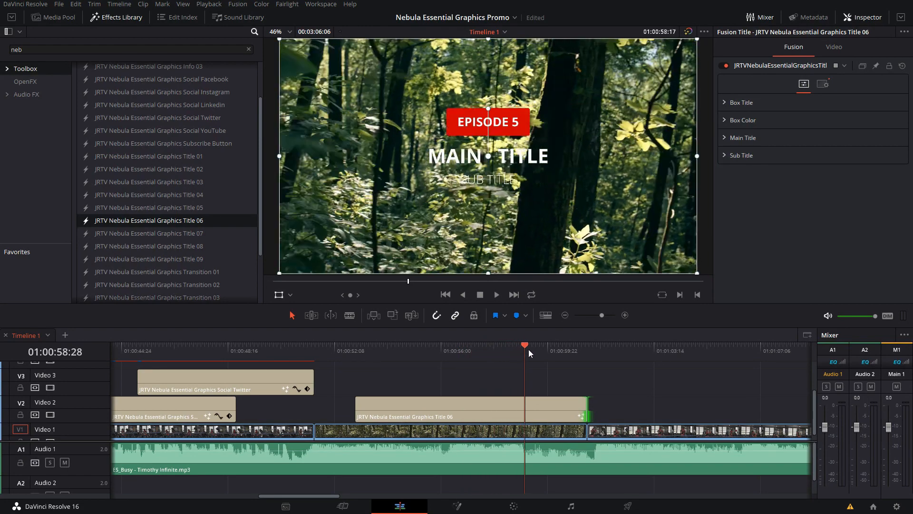
pyautogui.click(586, 344)
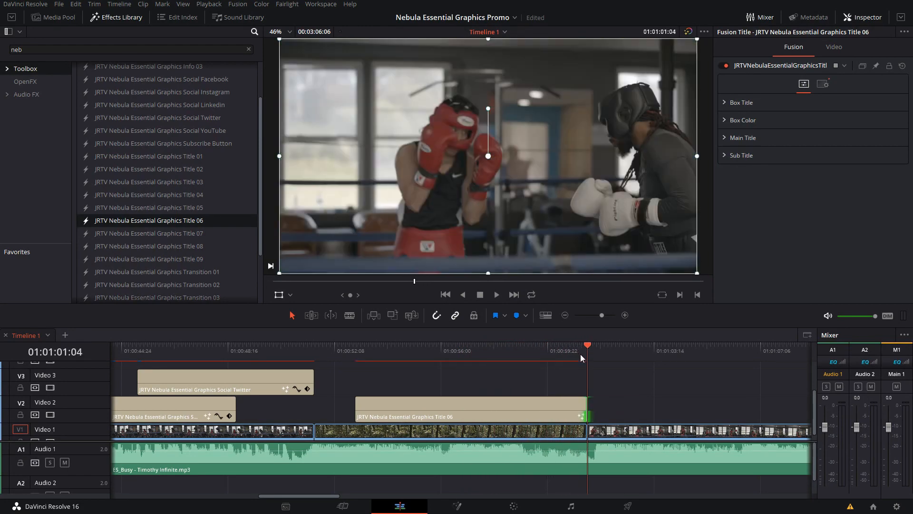
pyautogui.click(393, 345)
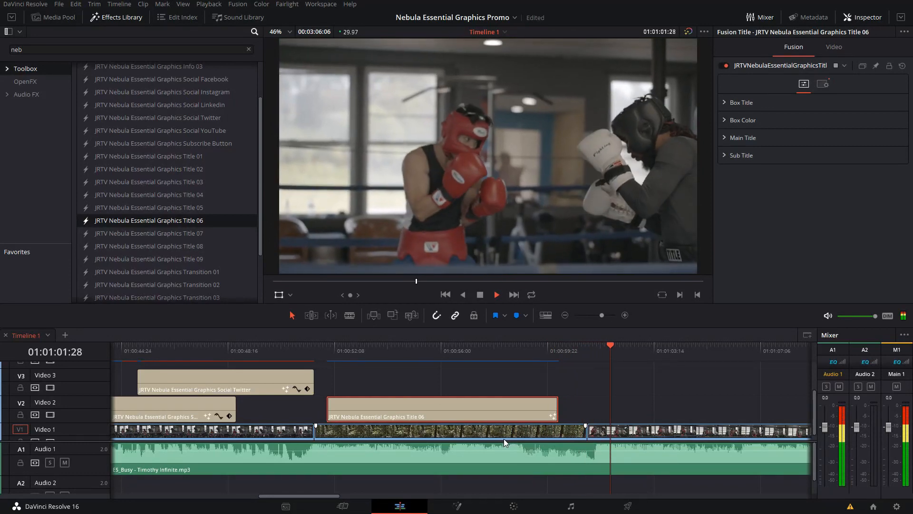
pyautogui.click(496, 295)
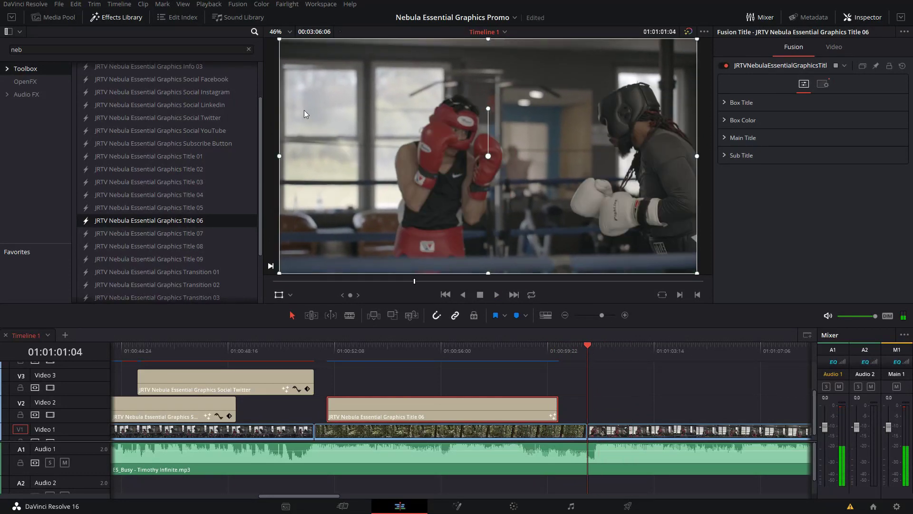
# Place JRTV Nebula Transition 04 on V3 at the forest-to-boxing cut and play past it
pyautogui.scroll(-3)
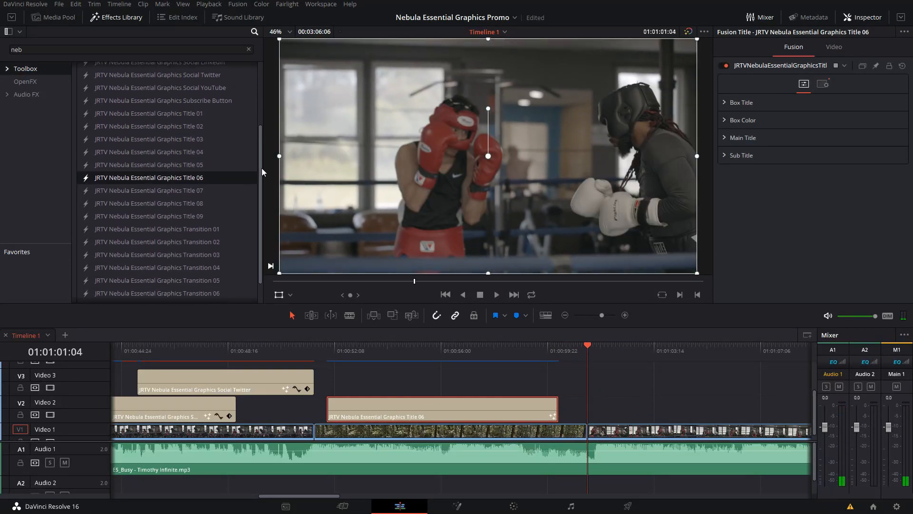
pyautogui.scroll(-3)
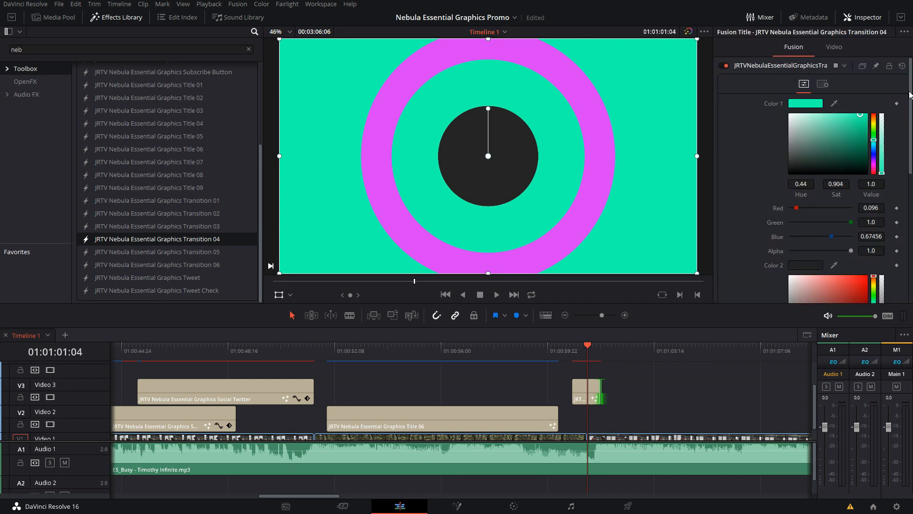
pyautogui.scroll(-3)
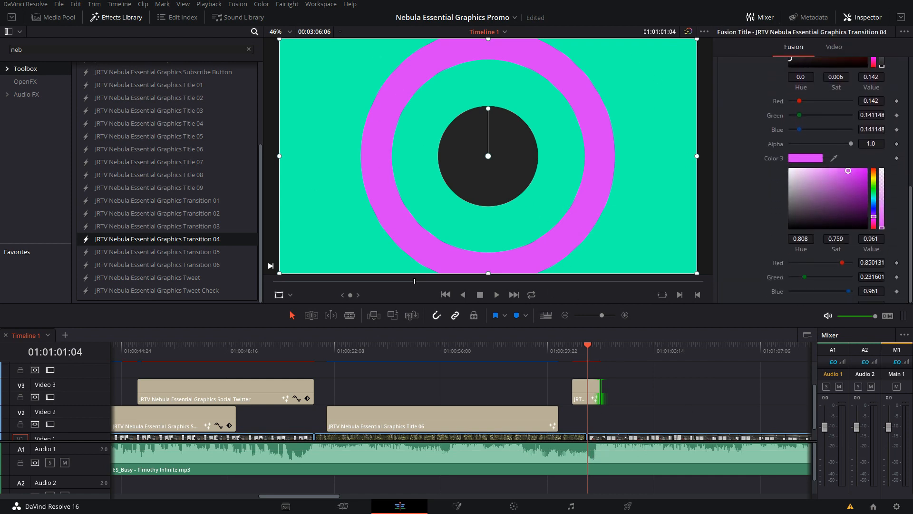
pyautogui.scroll(3)
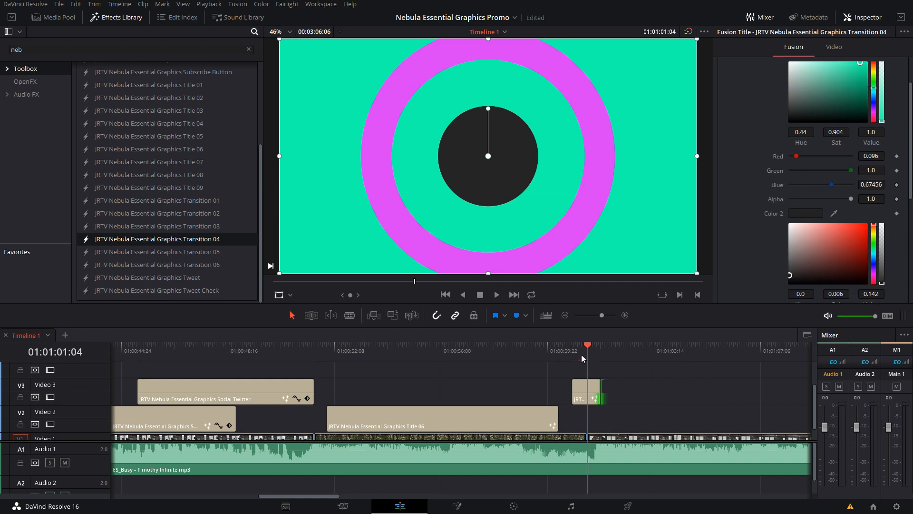
pyautogui.moveTo(576, 362)
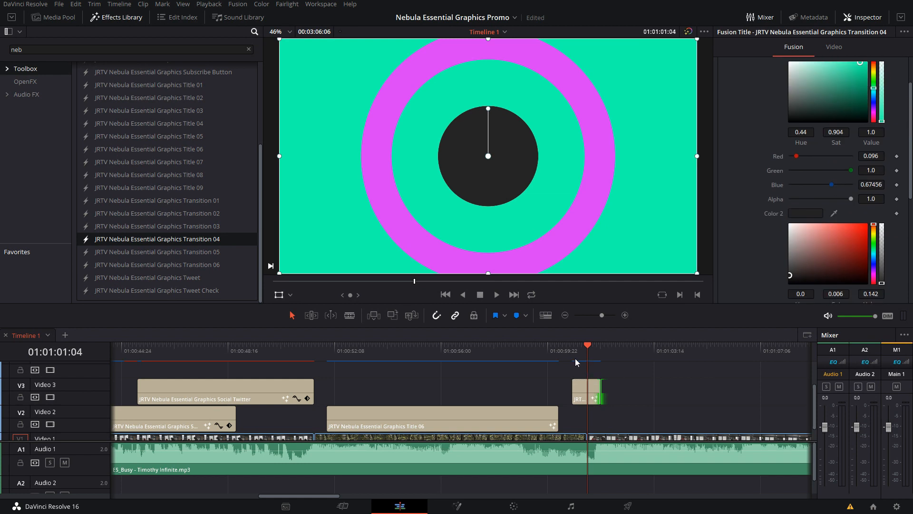
pyautogui.click(558, 345)
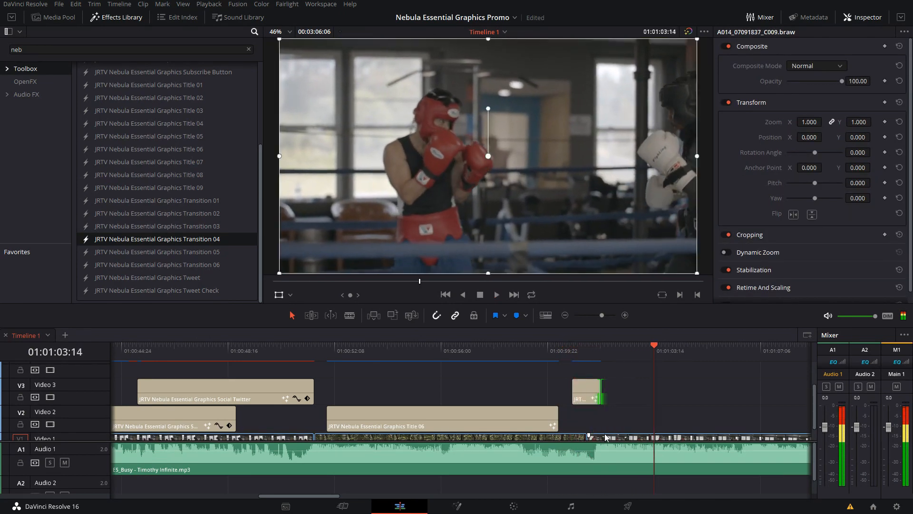
pyautogui.moveTo(602, 430)
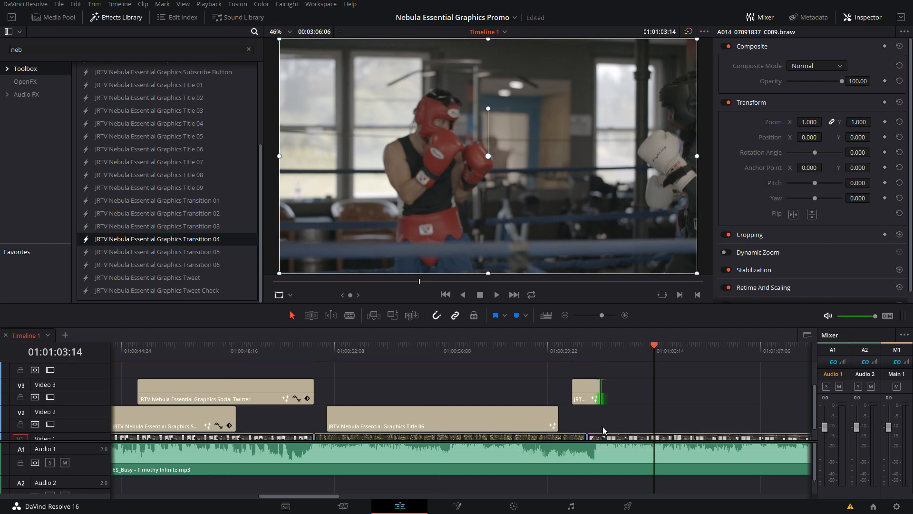